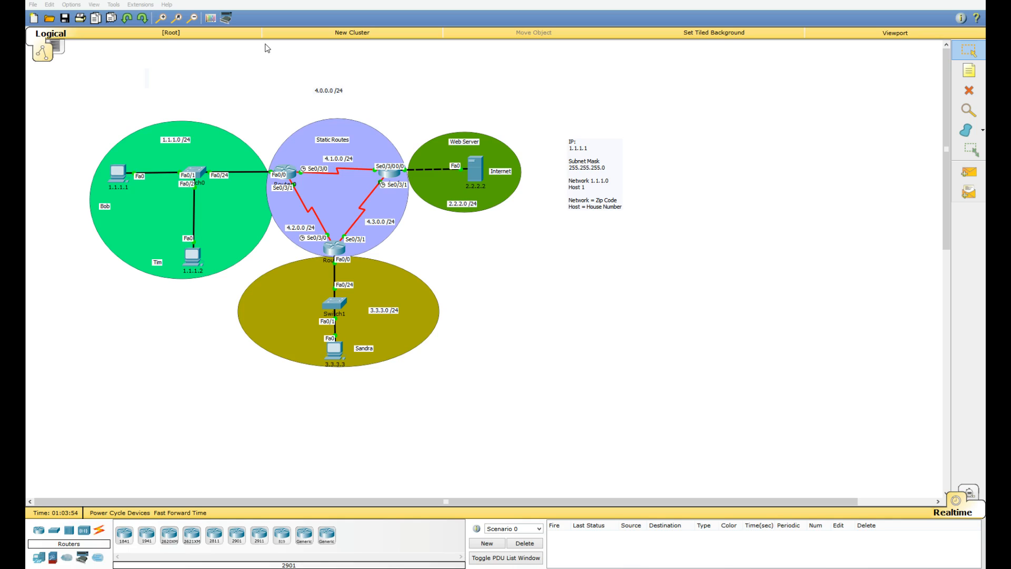
{"action": "mouse_move", "coordinate": [273, 96]}
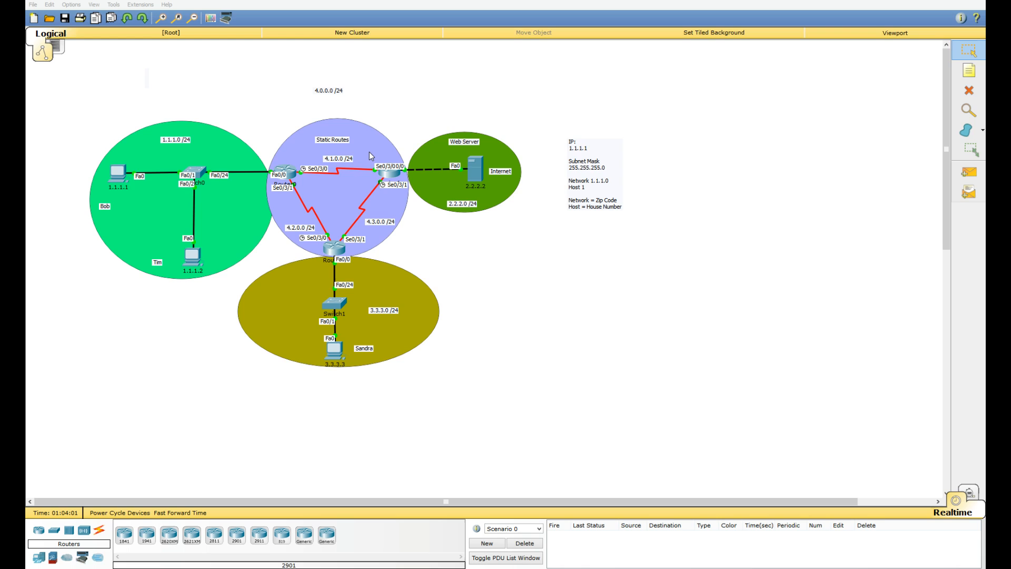
{"action": "mouse_move", "coordinate": [329, 166]}
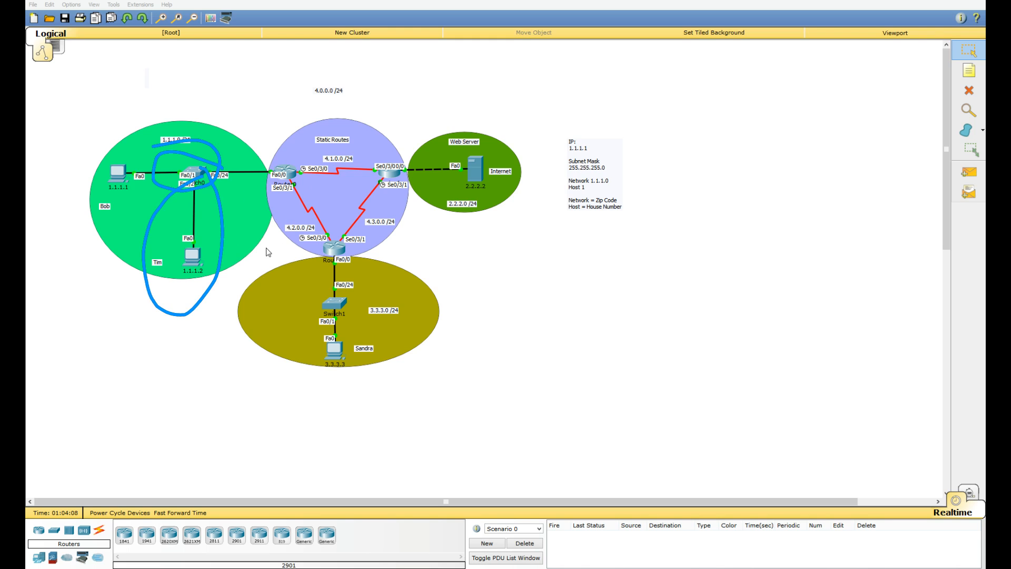
{"action": "left_click_drag", "start_coordinate": [97, 352], "coordinate": [129, 445]}
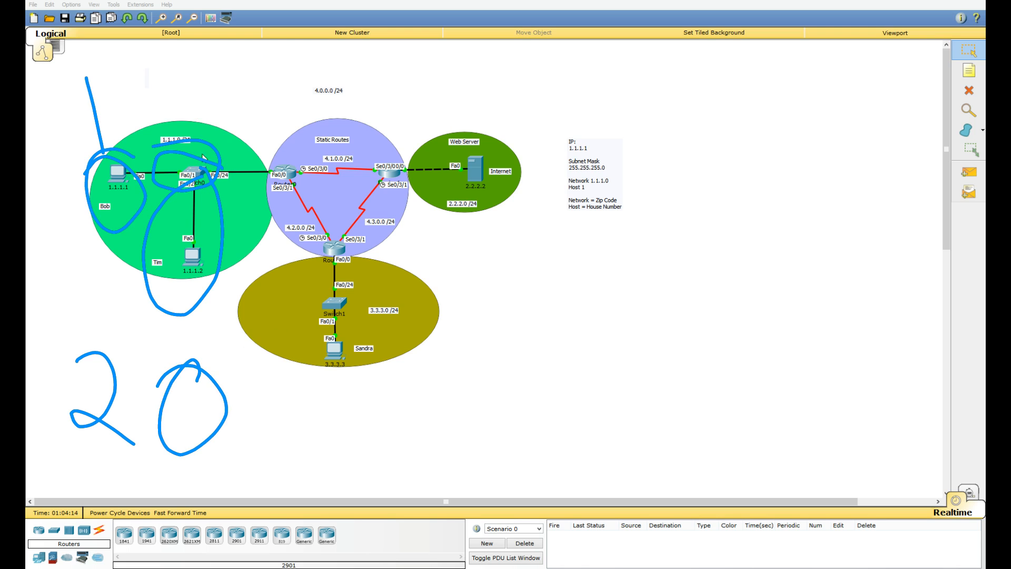
{"action": "mouse_move", "coordinate": [322, 200]}
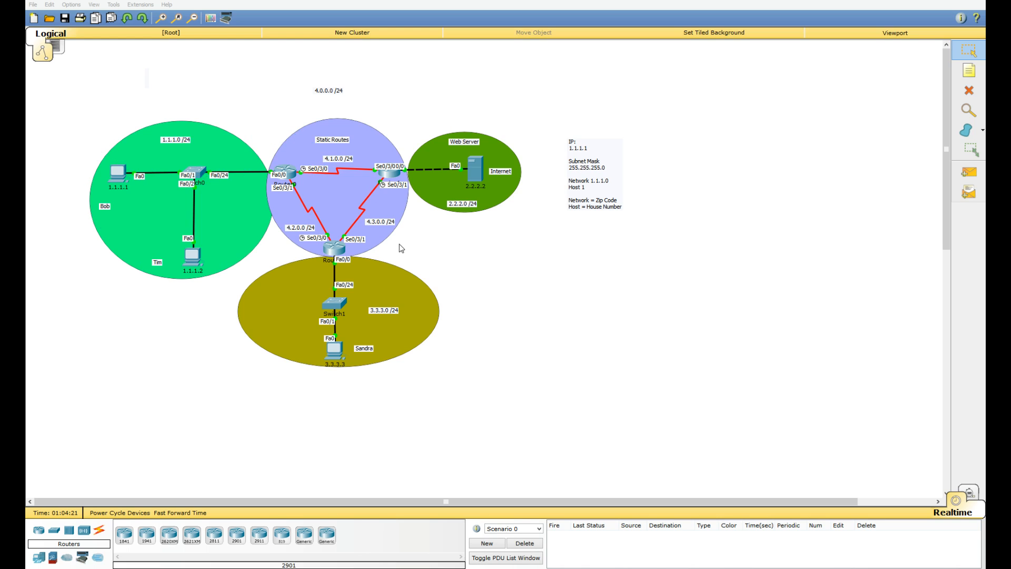
{"action": "mouse_move", "coordinate": [400, 236]}
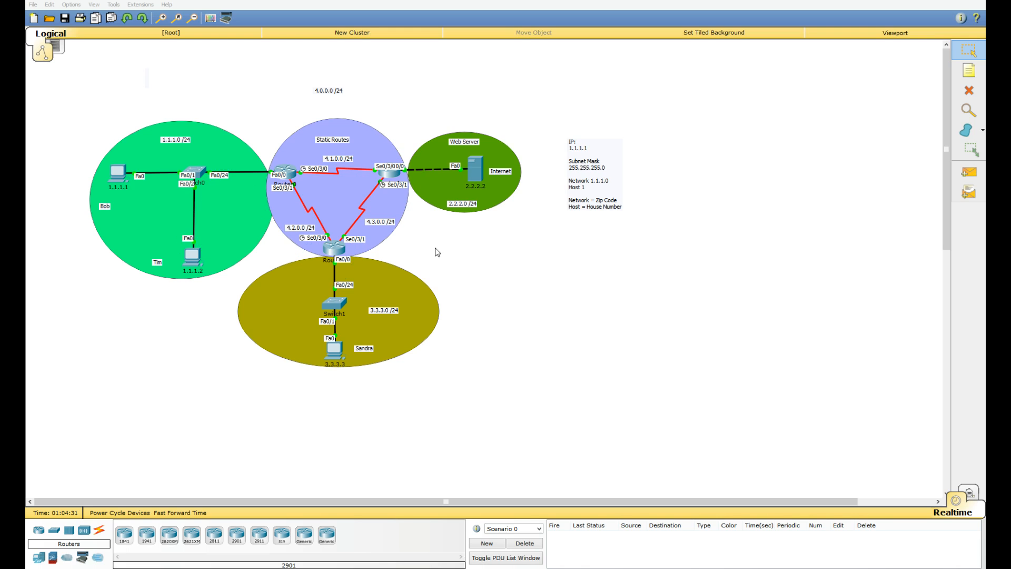
{"action": "mouse_move", "coordinate": [434, 240]}
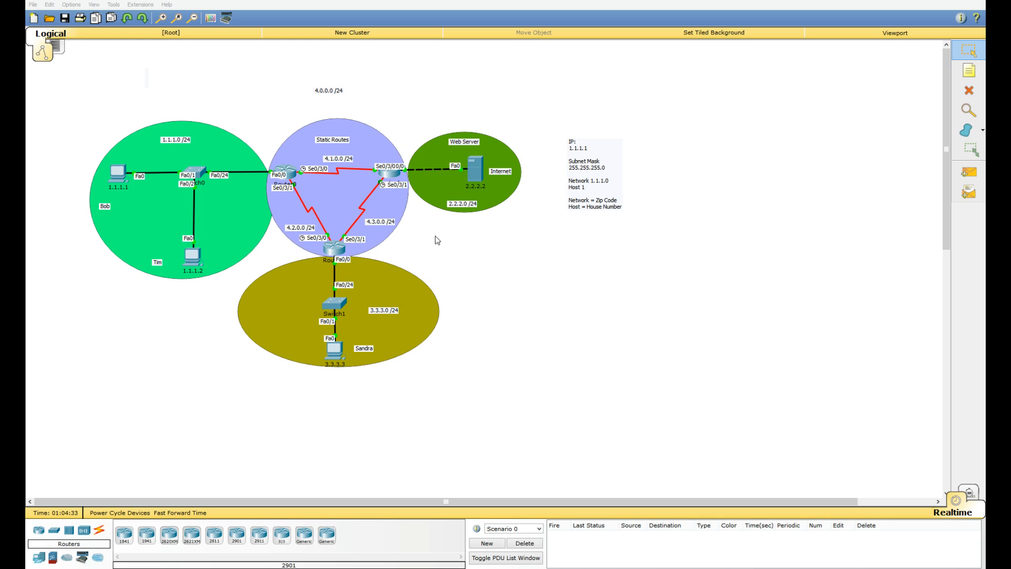
{"action": "mouse_move", "coordinate": [355, 387]}
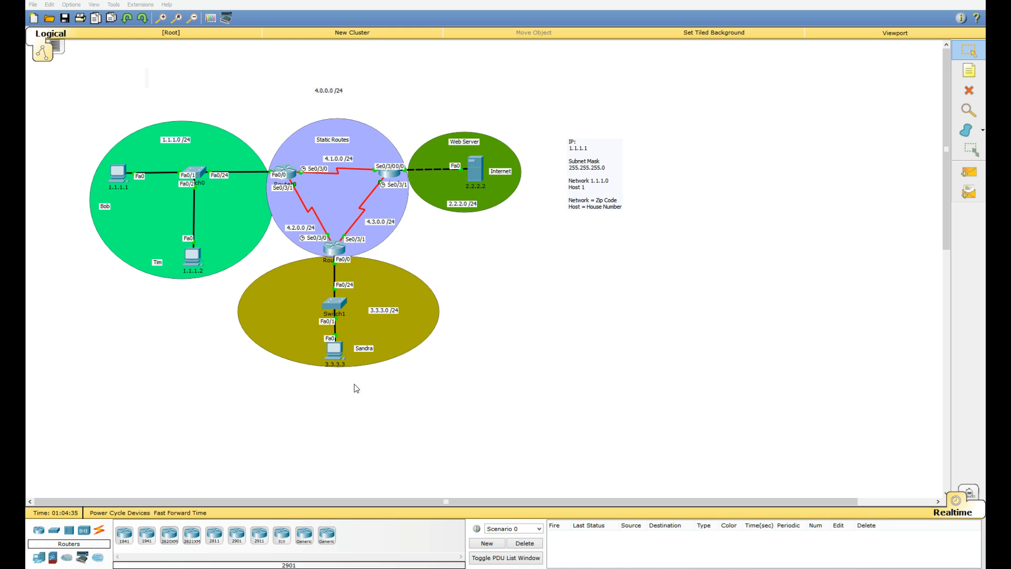
{"action": "mouse_move", "coordinate": [218, 270]}
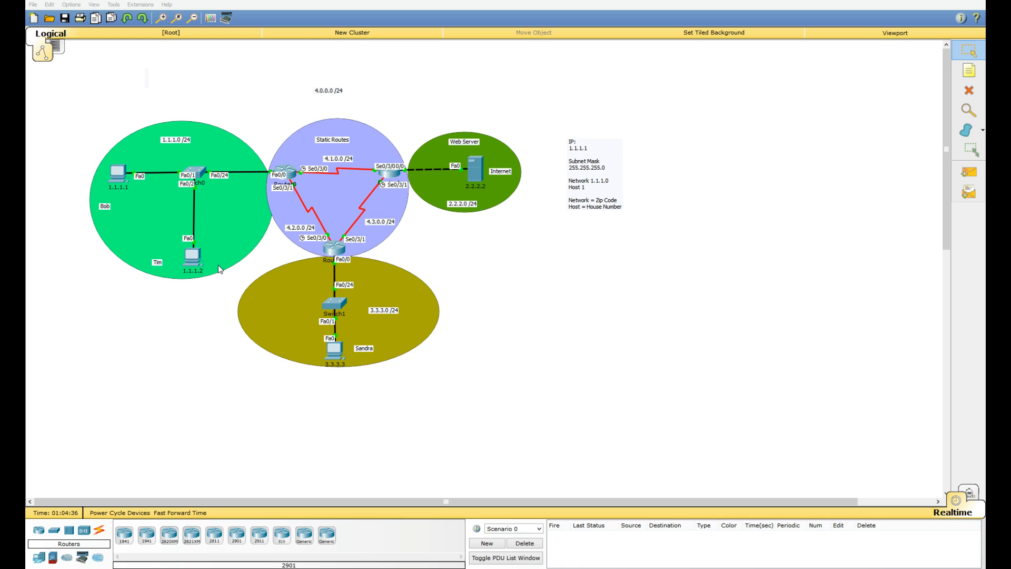
{"action": "mouse_move", "coordinate": [233, 294]}
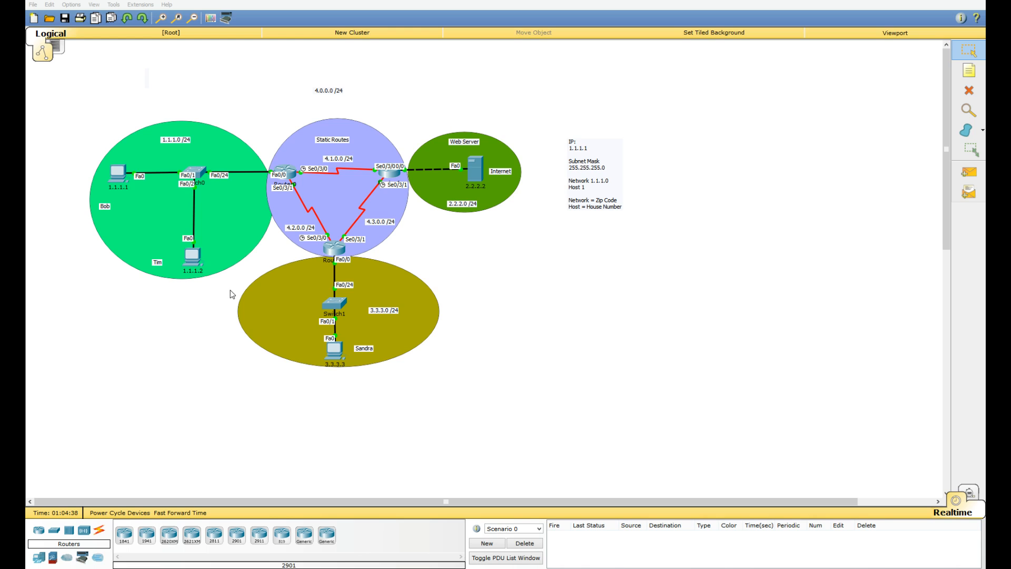
{"action": "mouse_move", "coordinate": [304, 208]}
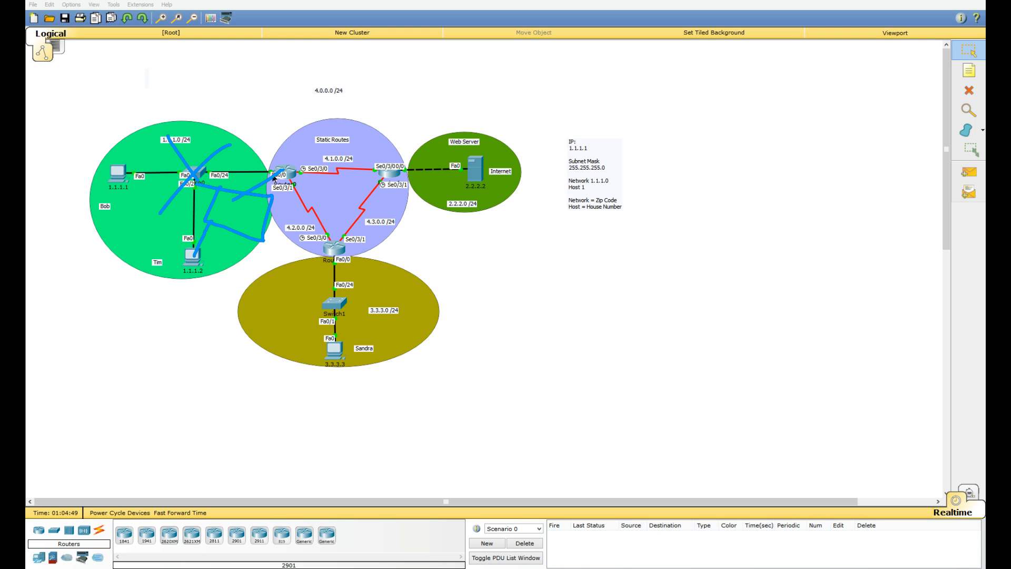
{"action": "mouse_move", "coordinate": [289, 158]}
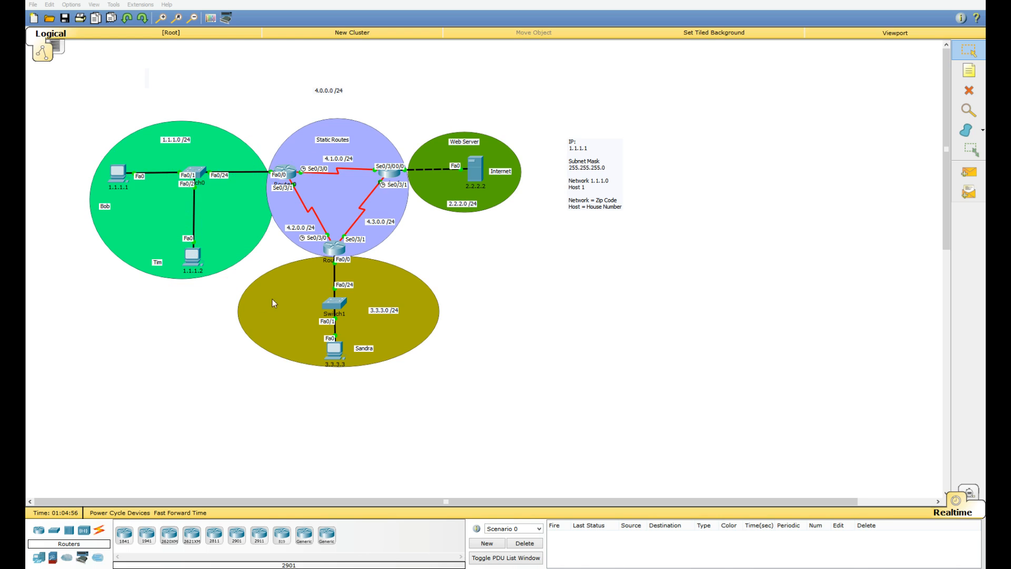
{"action": "mouse_move", "coordinate": [321, 261]}
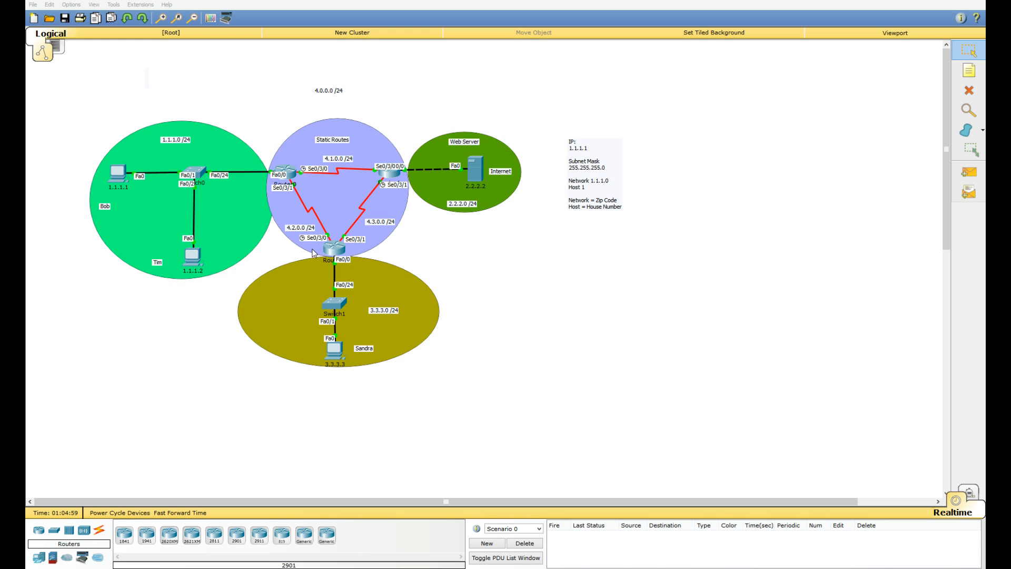
{"action": "mouse_move", "coordinate": [260, 218]}
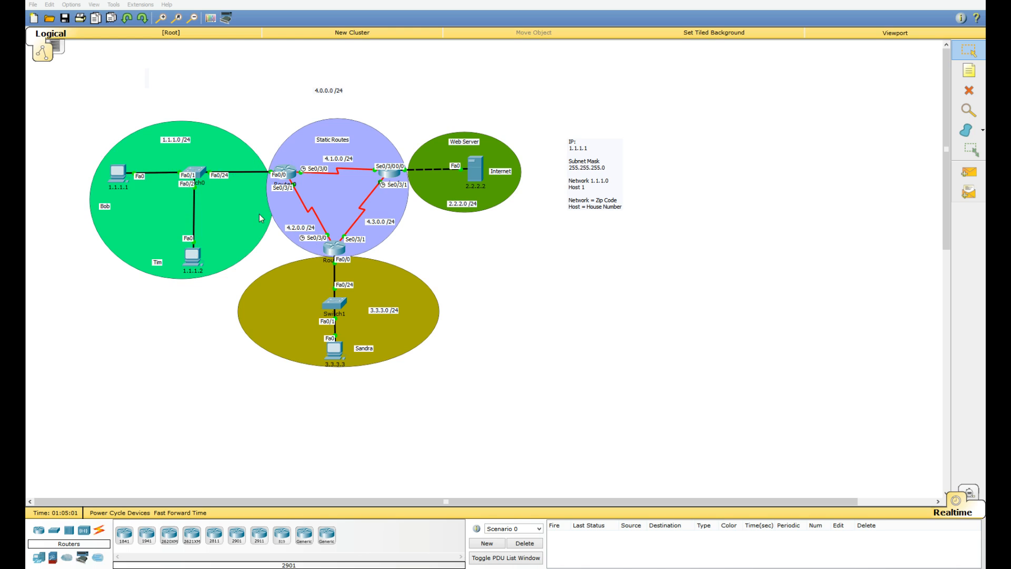
{"action": "mouse_move", "coordinate": [267, 265]}
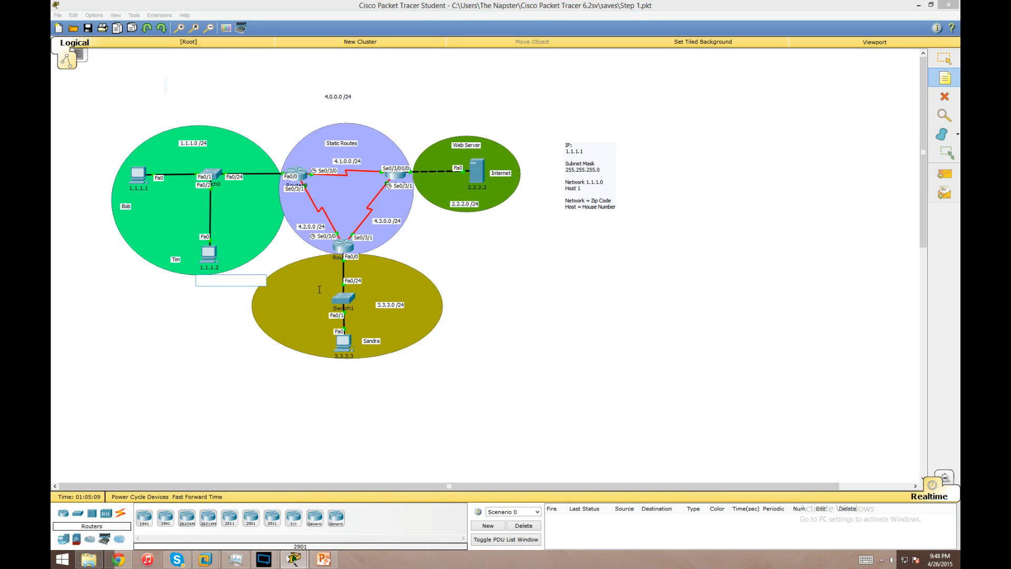
Fill the note with network 4.4.4.0 and Host: 4.4.4.1
{"action": "type", "text": "4.4.4.0"}
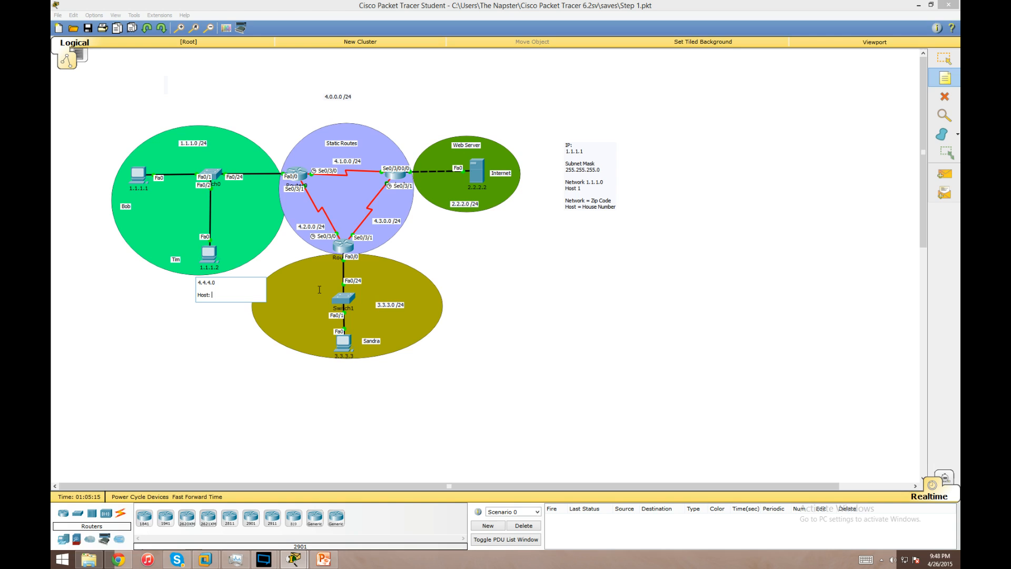
{"action": "type", "text": "4.4.4.1"}
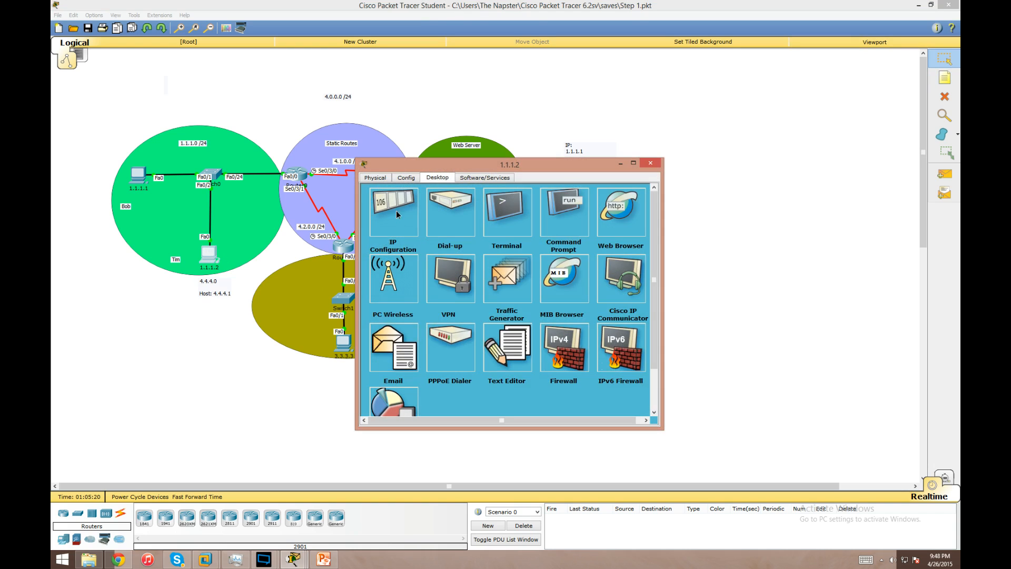
{"action": "left_click", "coordinate": [393, 212]}
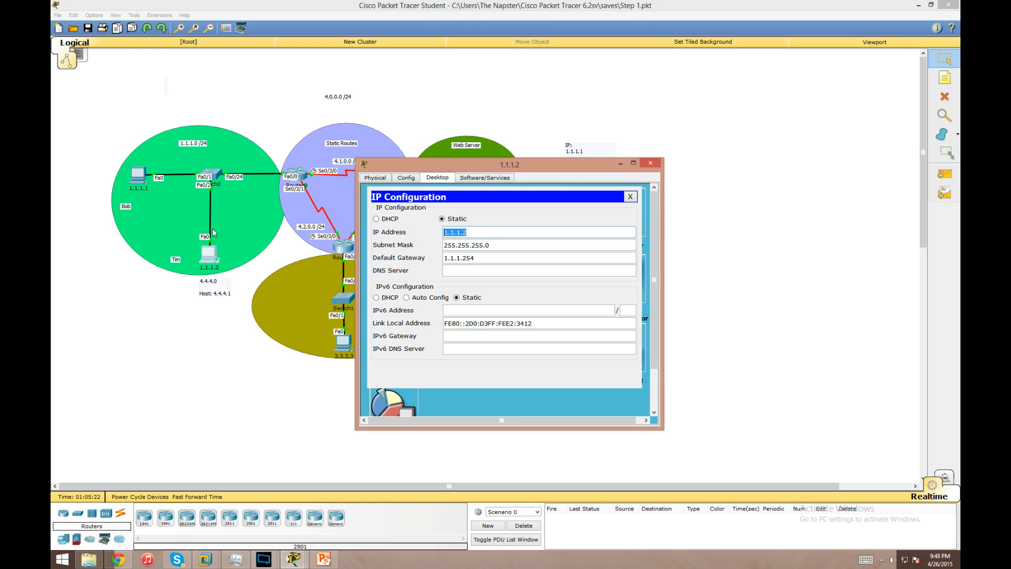
{"action": "type", "text": "4"}
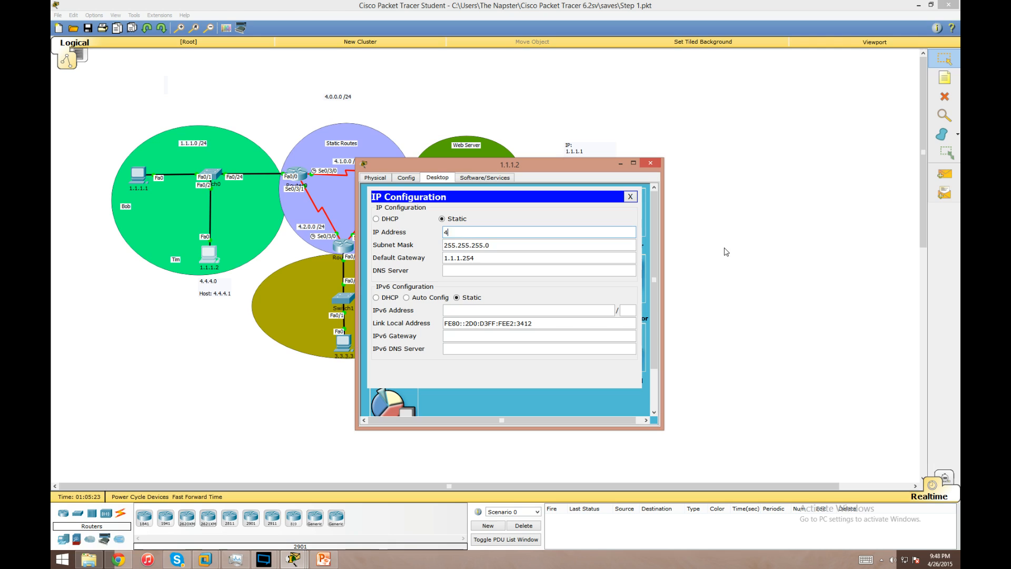
{"action": "type", "text": ".4.4.1"}
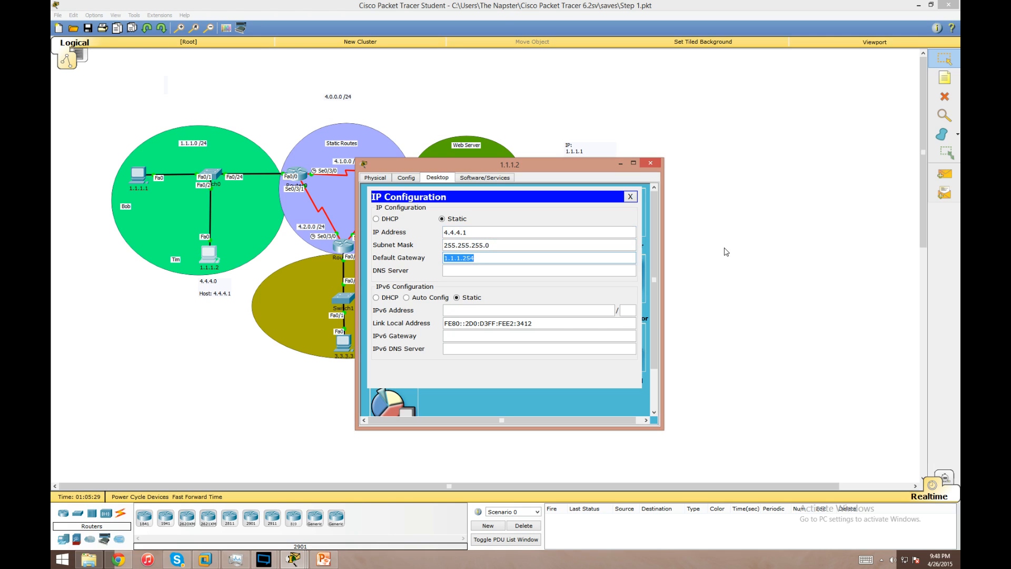
{"action": "type", "text": "4.4.4"}
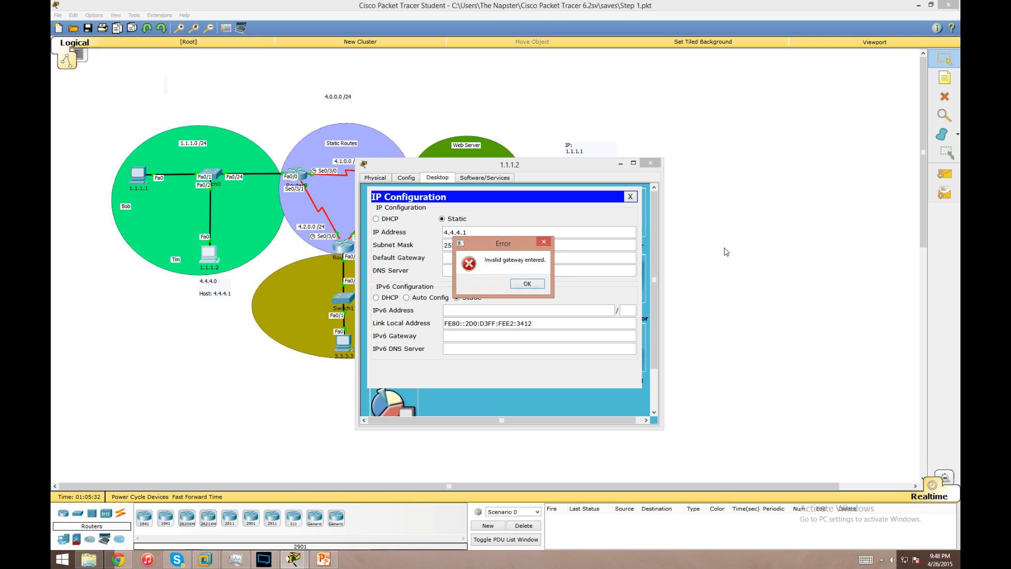
{"action": "left_click", "coordinate": [526, 284]}
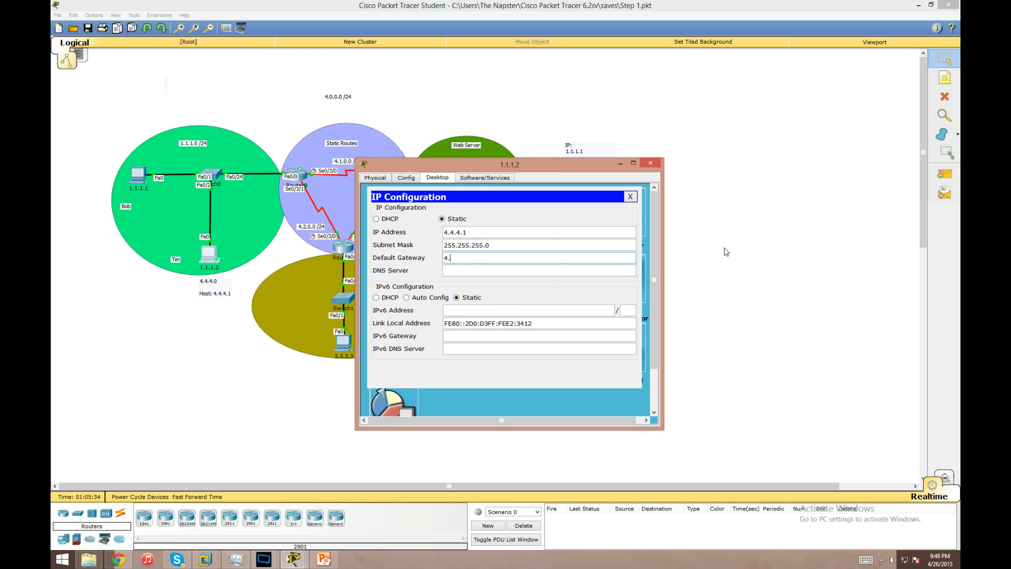
{"action": "type", "text": "4.4.254"}
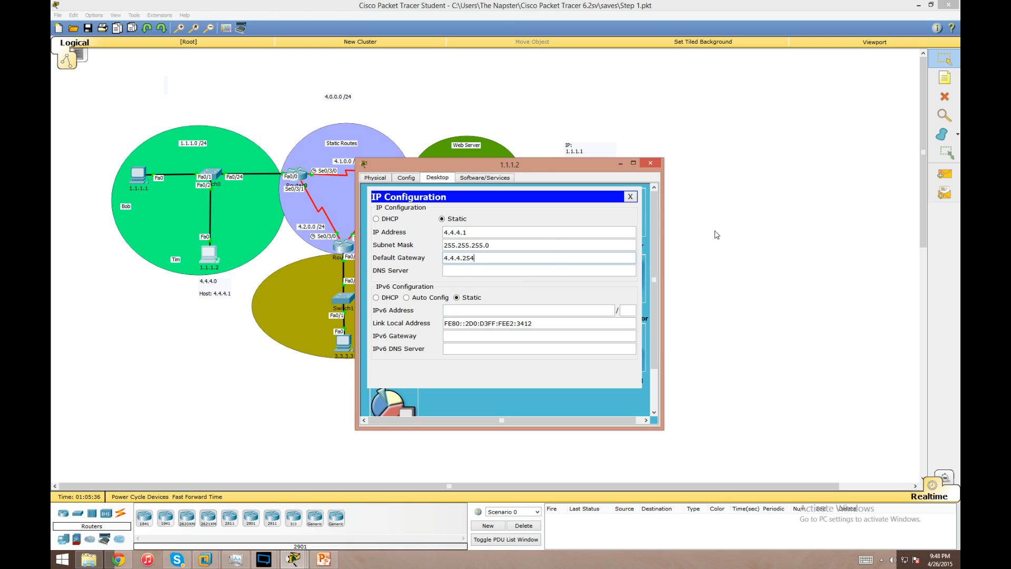
{"action": "mouse_move", "coordinate": [650, 191]}
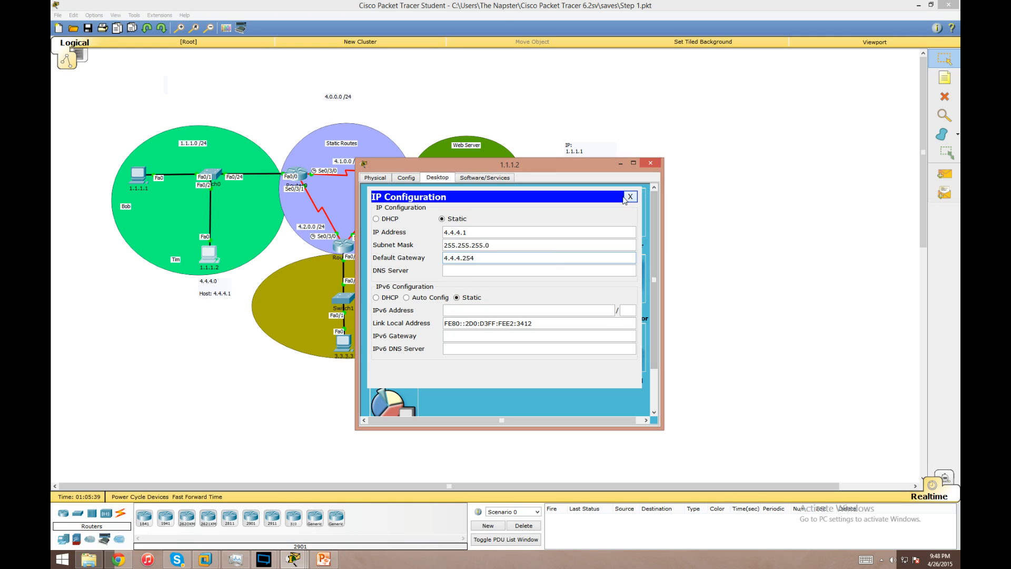
{"action": "left_click", "coordinate": [629, 196]}
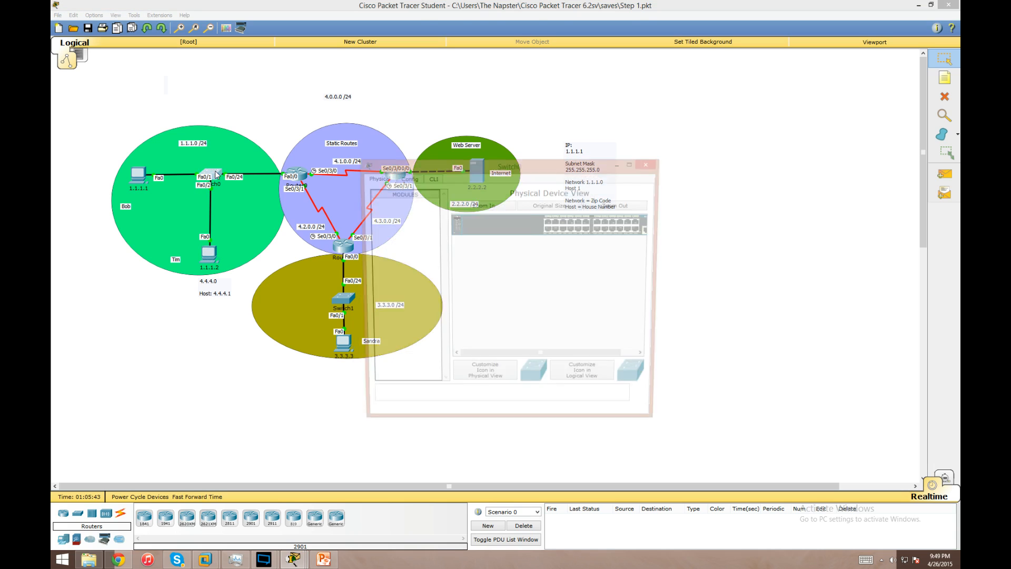
On Switch0's console, assign Fa0/2 to VLAN 20 as an access port
{"action": "left_click", "coordinate": [431, 178]}
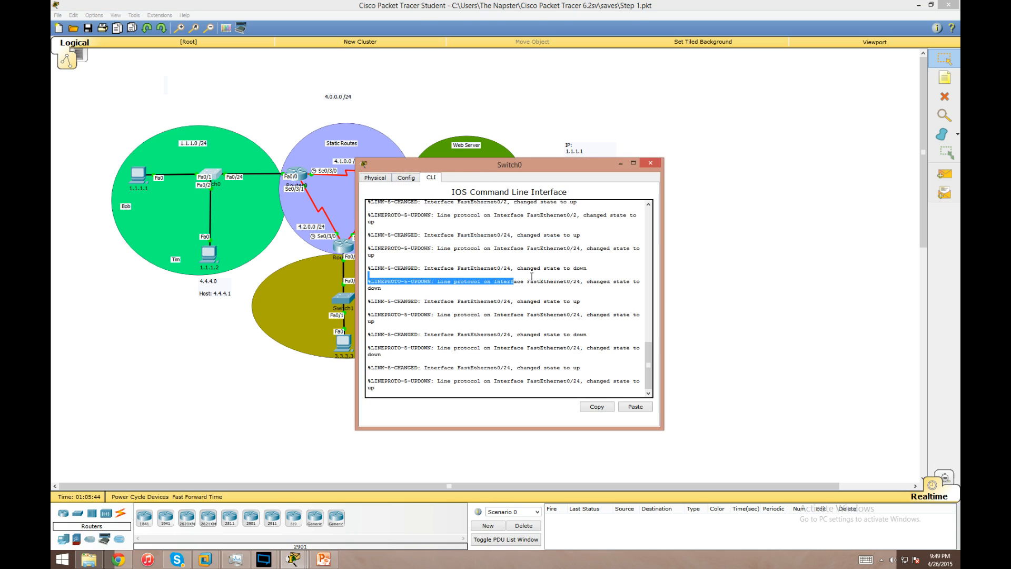
{"action": "type", "text": "conf t"}
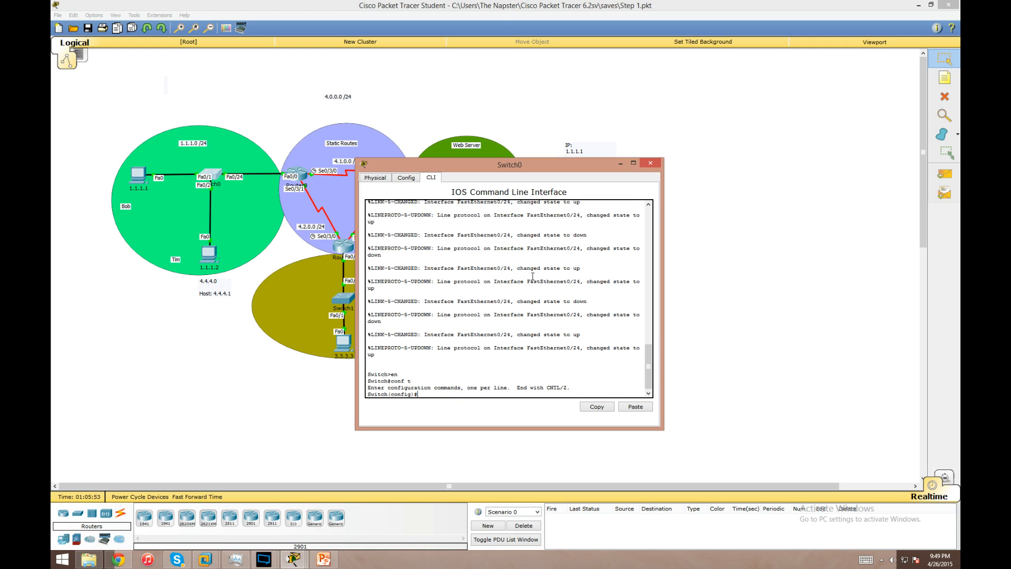
{"action": "type", "text": "int"}
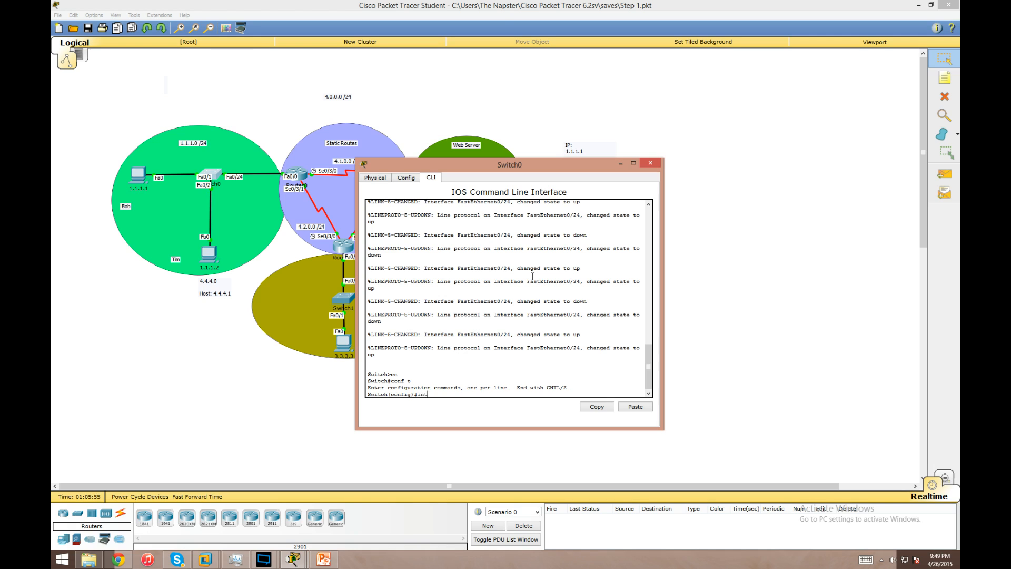
{"action": "type", "text": "fa 0/2"}
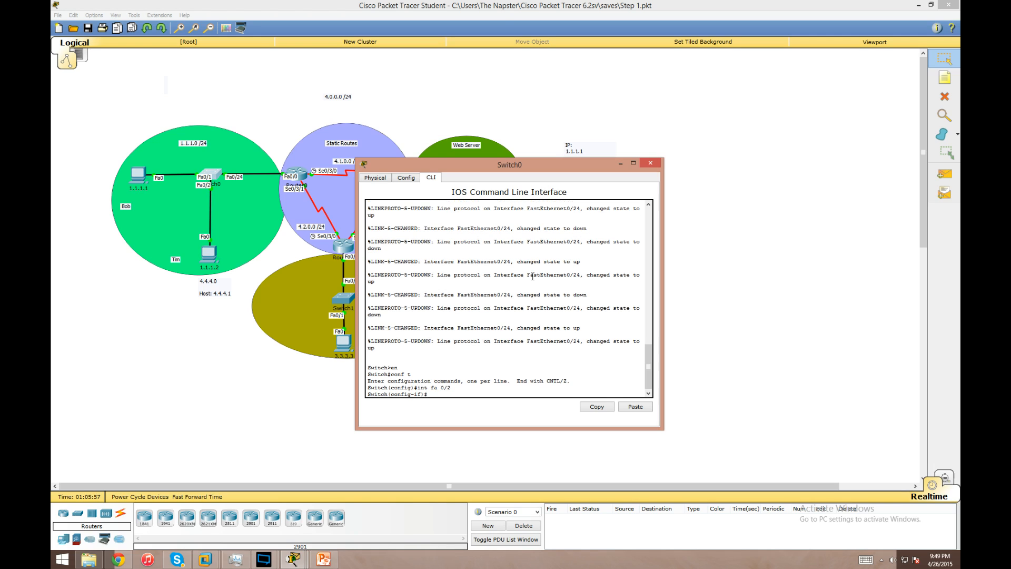
{"action": "type", "text": "i"}
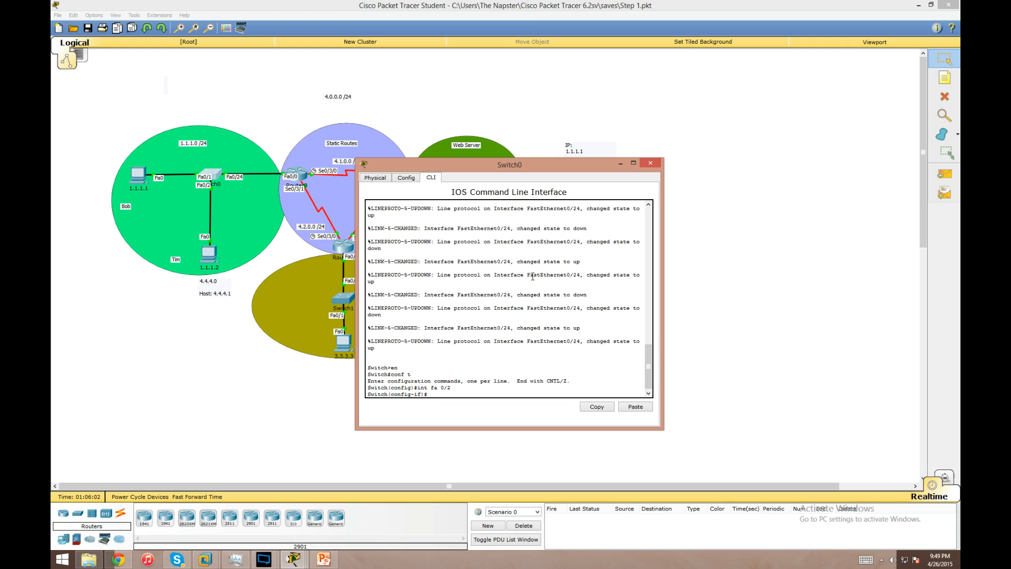
{"action": "type", "text": "sw"}
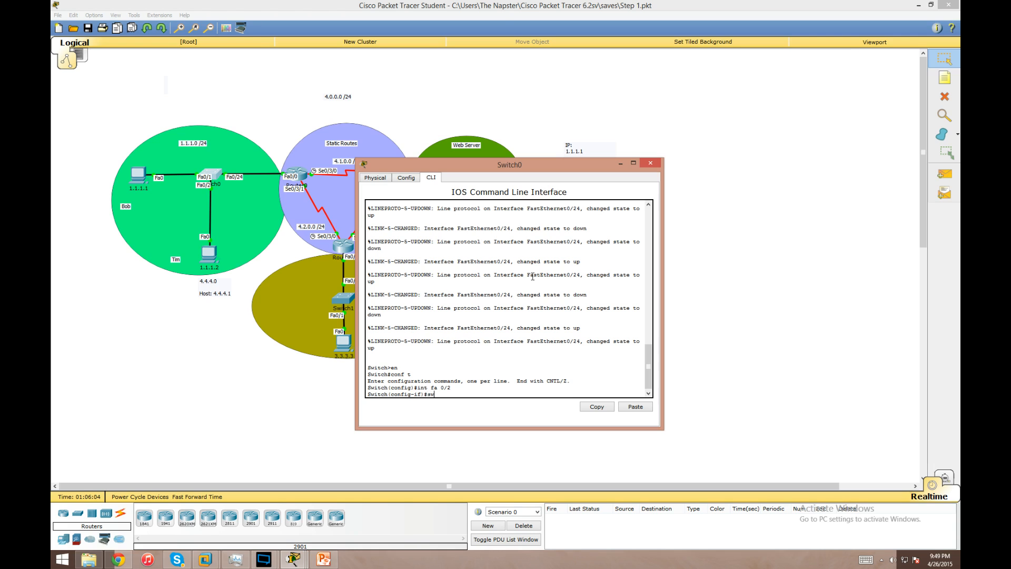
{"action": "type", "text": "acc"}
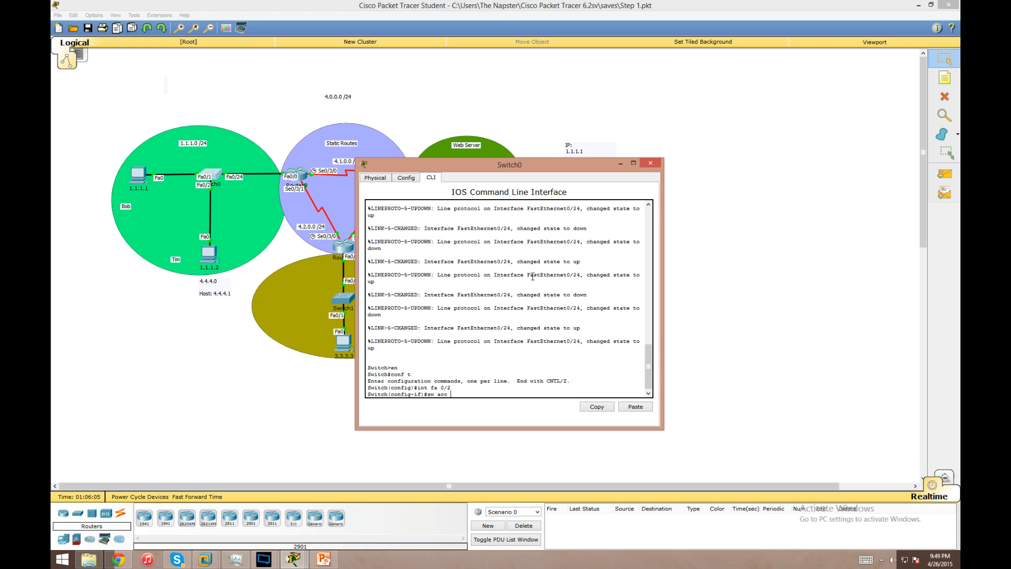
{"action": "type", "text": "vlan"}
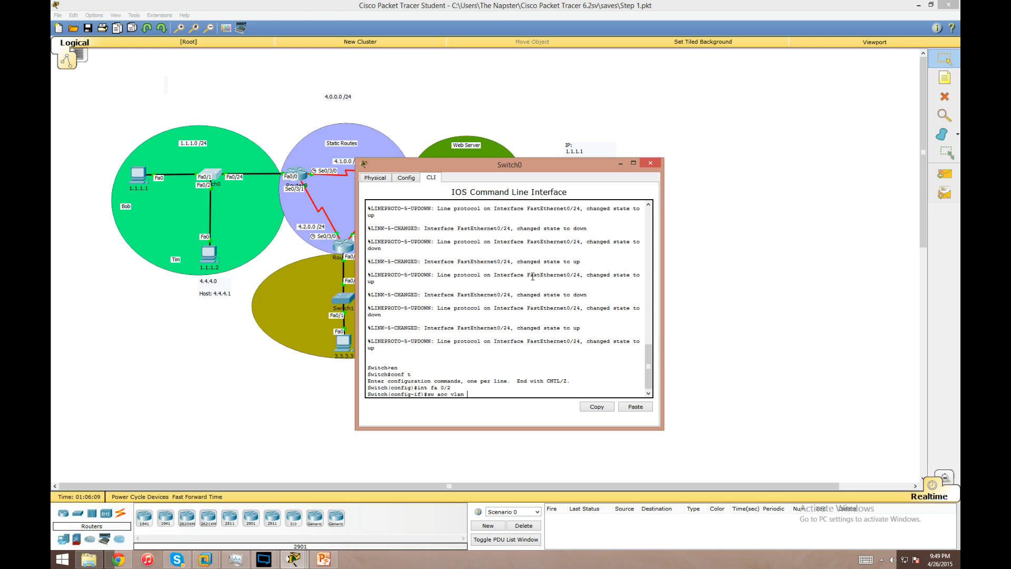
{"action": "type", "text": "20"}
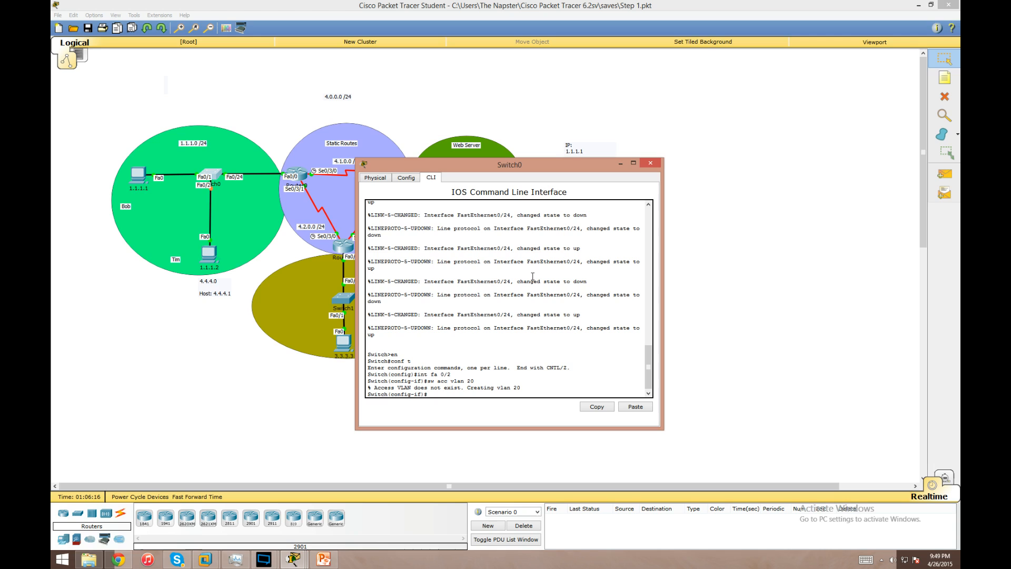
Set Fa0/2 mode access, save with do wr, verify with show vlan brief, and close the console
{"action": "type", "text": "sw mode access"}
{"action": "type", "text": "sw no"}
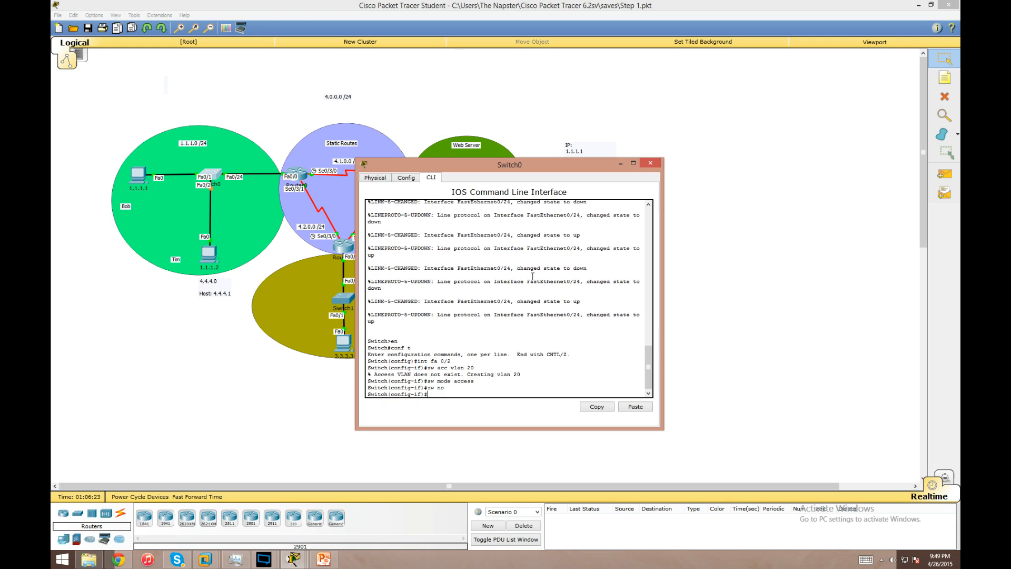
{"action": "type", "text": "d"}
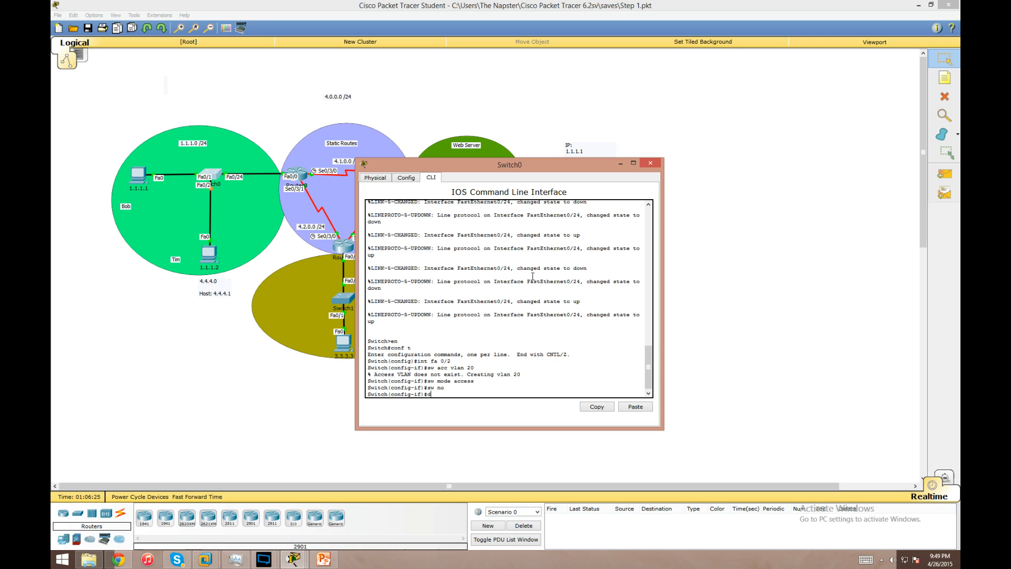
{"action": "type", "text": "do wr"}
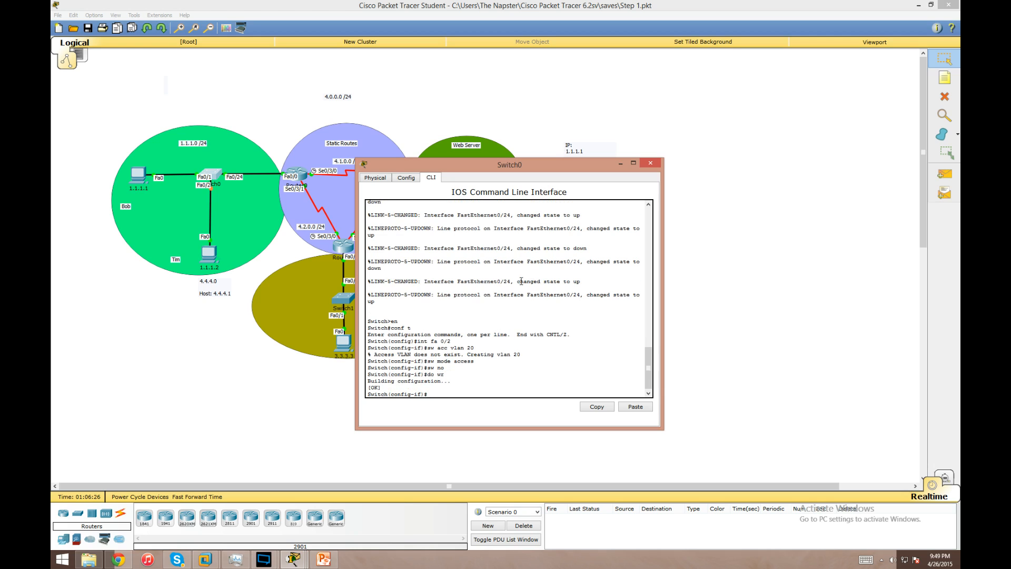
{"action": "type", "text": "exit"}
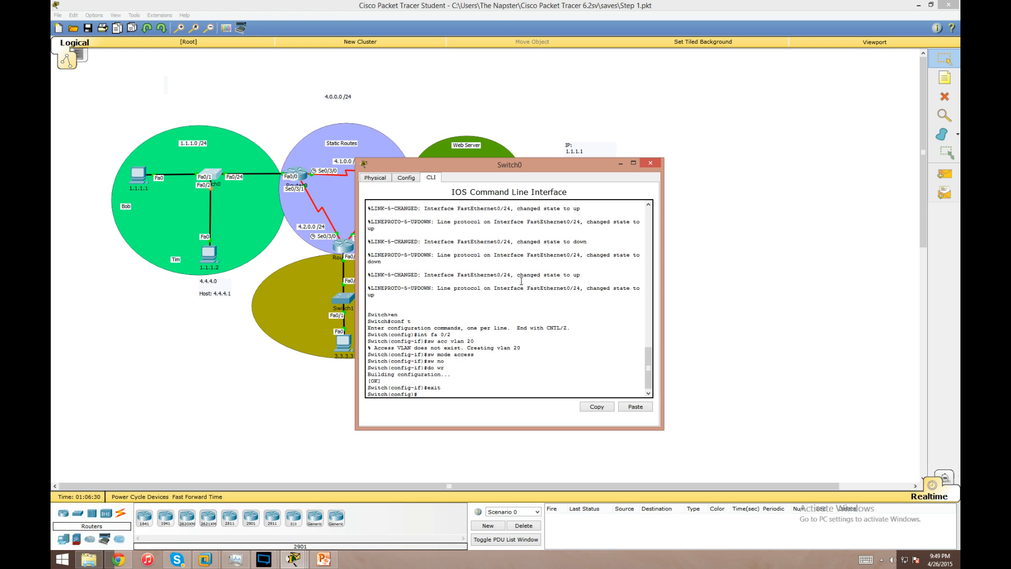
{"action": "type", "text": "do sh vln"}
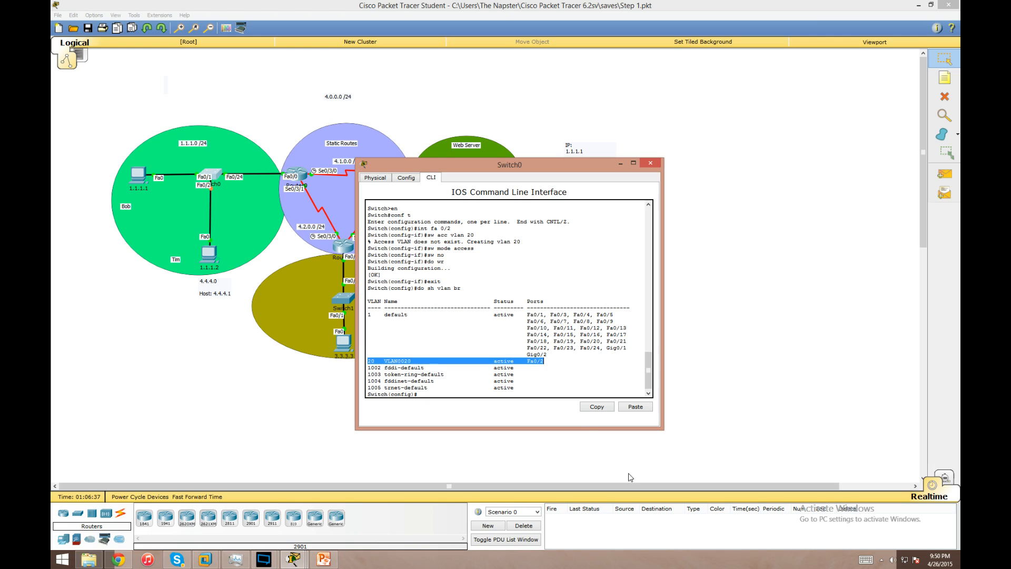
{"action": "mouse_move", "coordinate": [582, 157]}
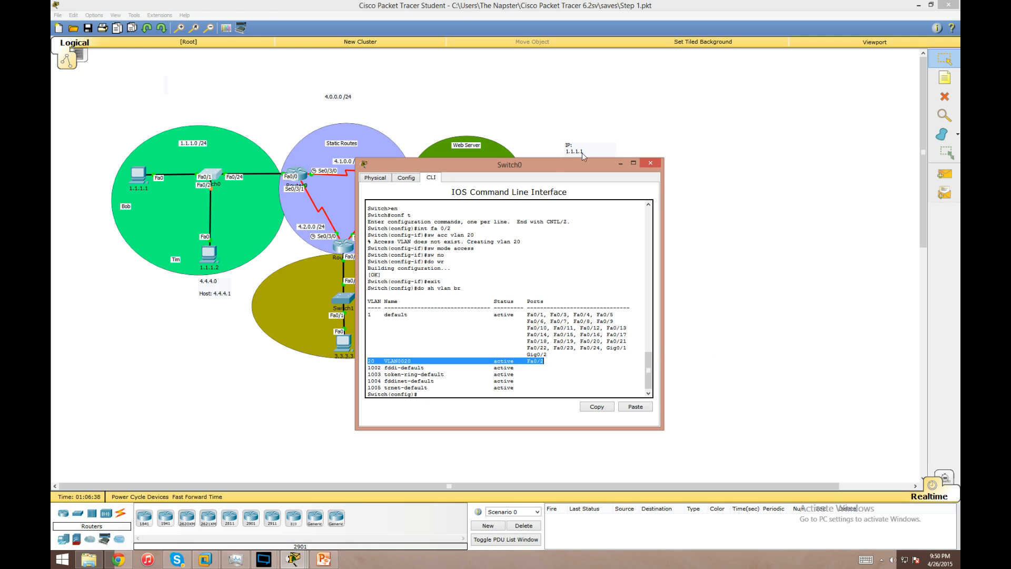
{"action": "left_click", "coordinate": [649, 162]}
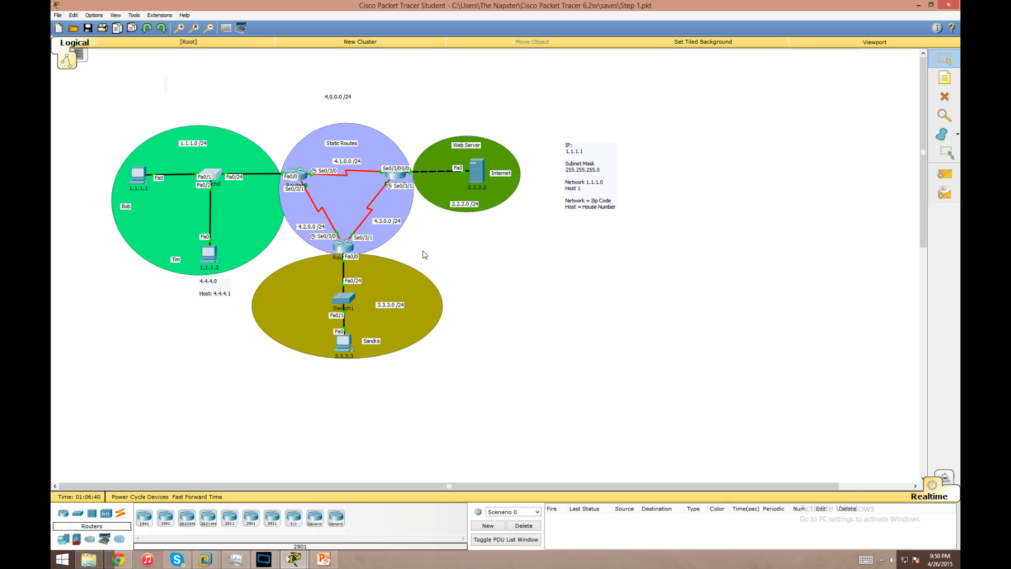
{"action": "mouse_move", "coordinate": [280, 235]}
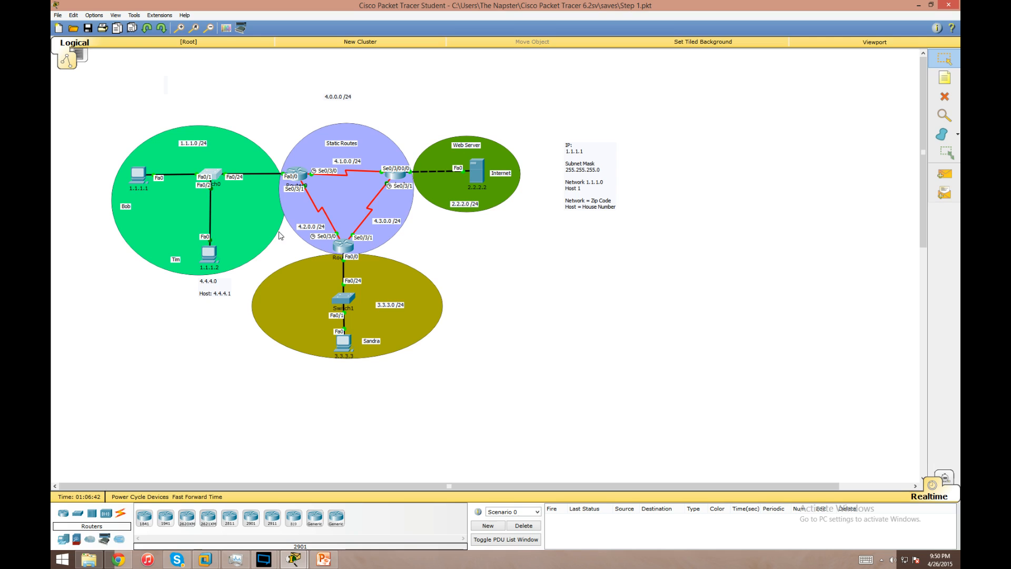
{"action": "mouse_move", "coordinate": [273, 283]}
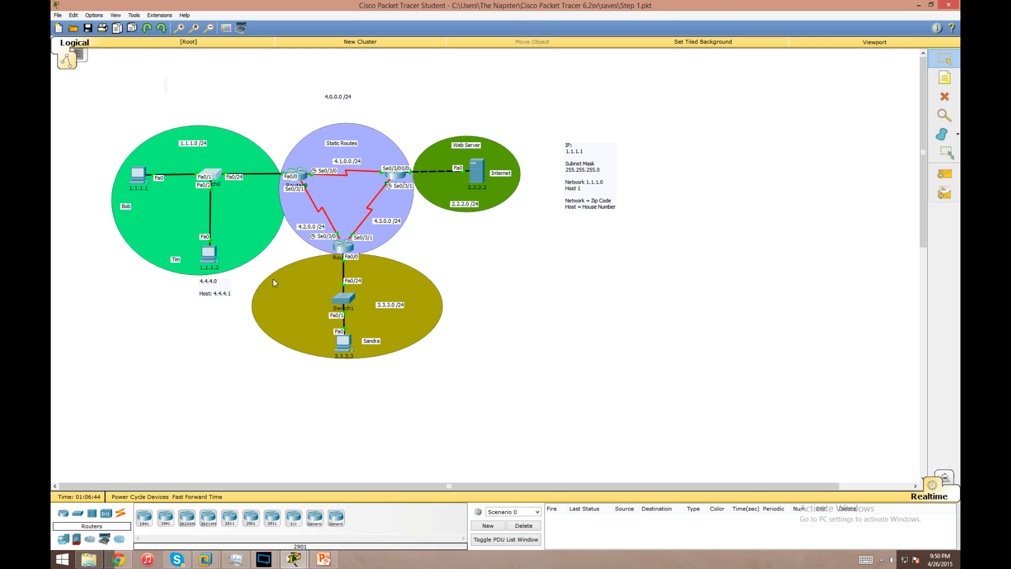
{"action": "mouse_move", "coordinate": [219, 164]}
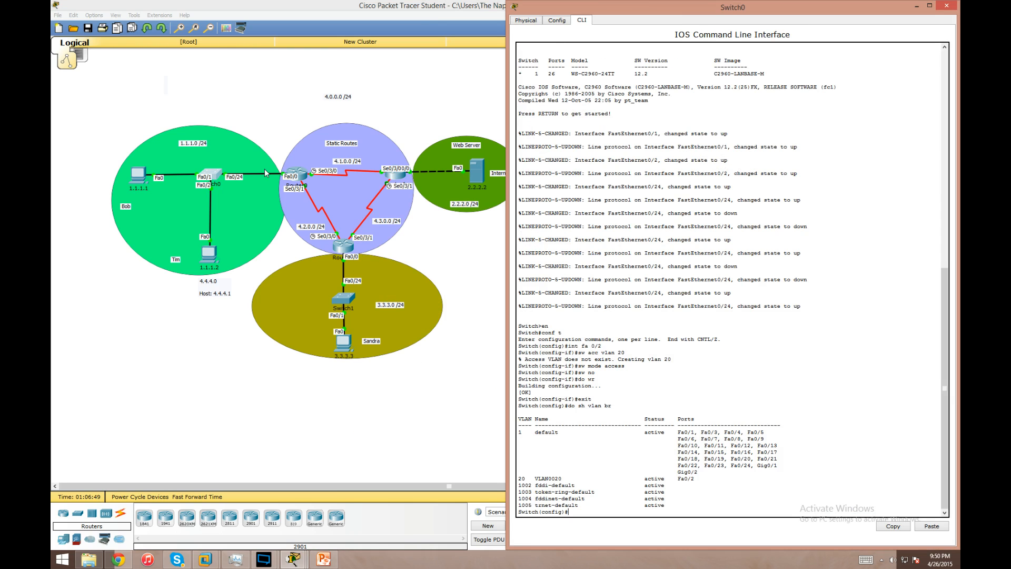
Make Switch0's Fa0/24 a trunk allowing all VLANs, then exit the interface
{"action": "type", "text": "int fa 0/24"}
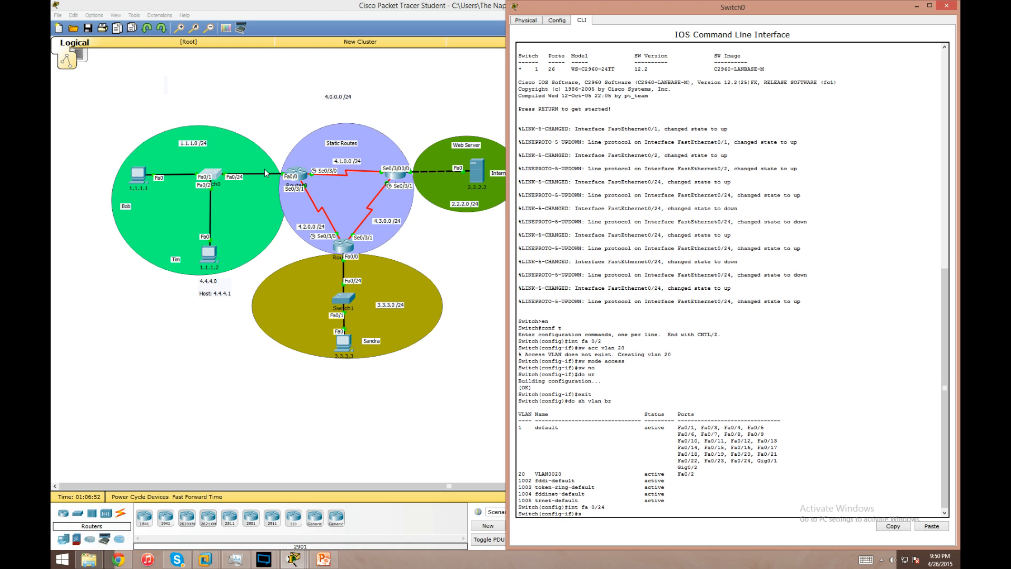
{"action": "type", "text": "sw mode trunk"}
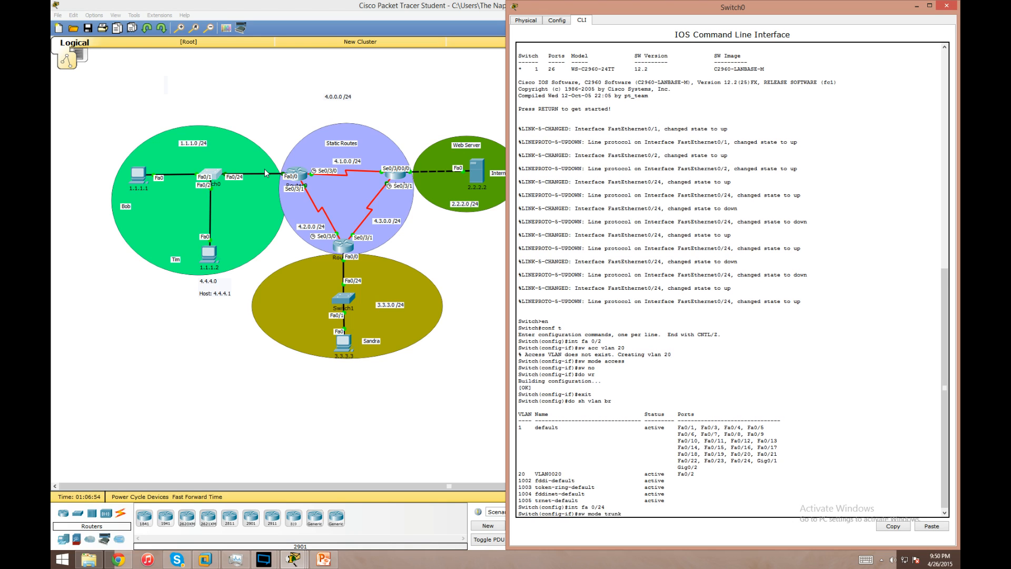
{"action": "type", "text": "sw t"}
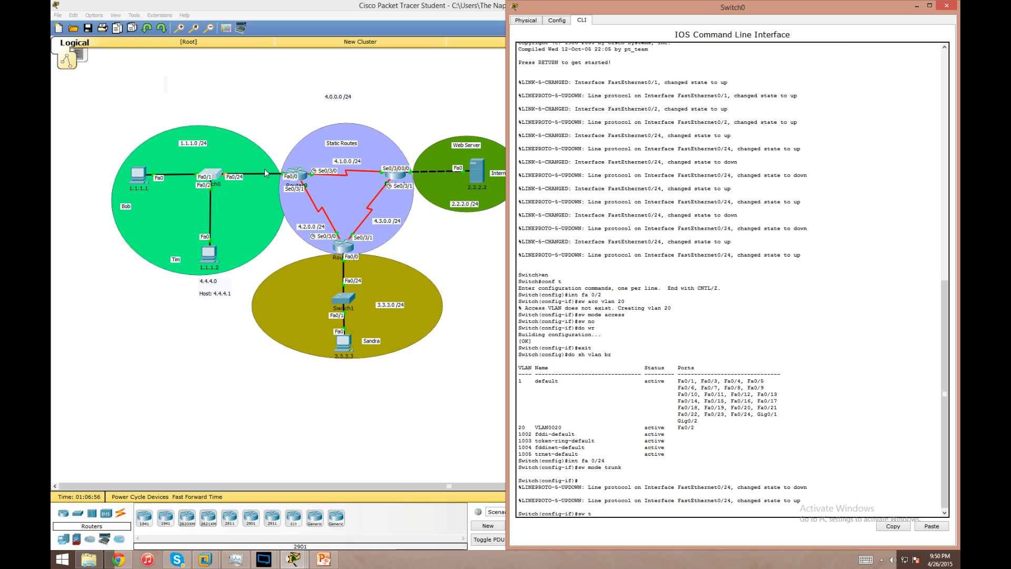
{"action": "type", "text": "runk"}
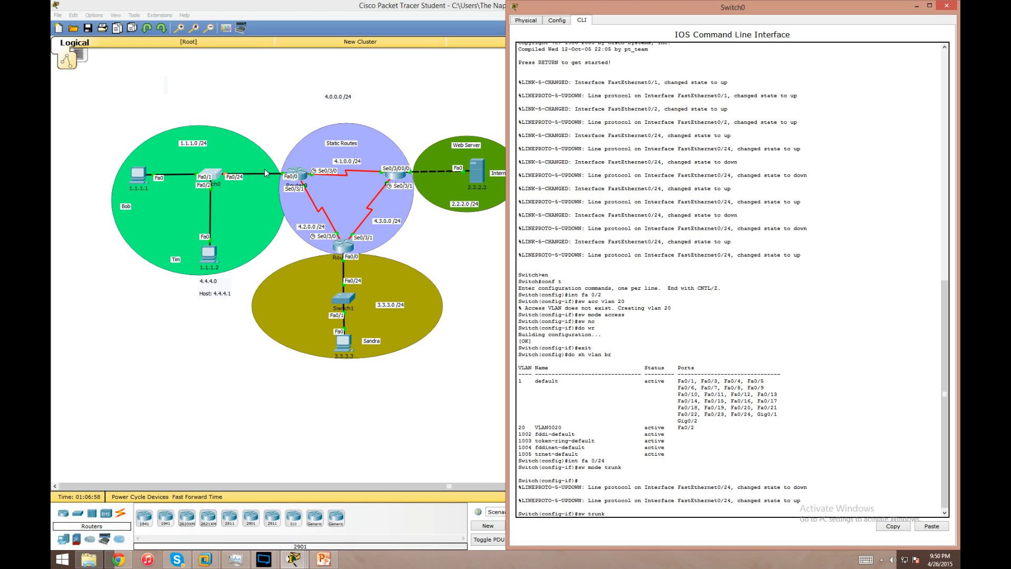
{"action": "type", "text": "allow vlan all"}
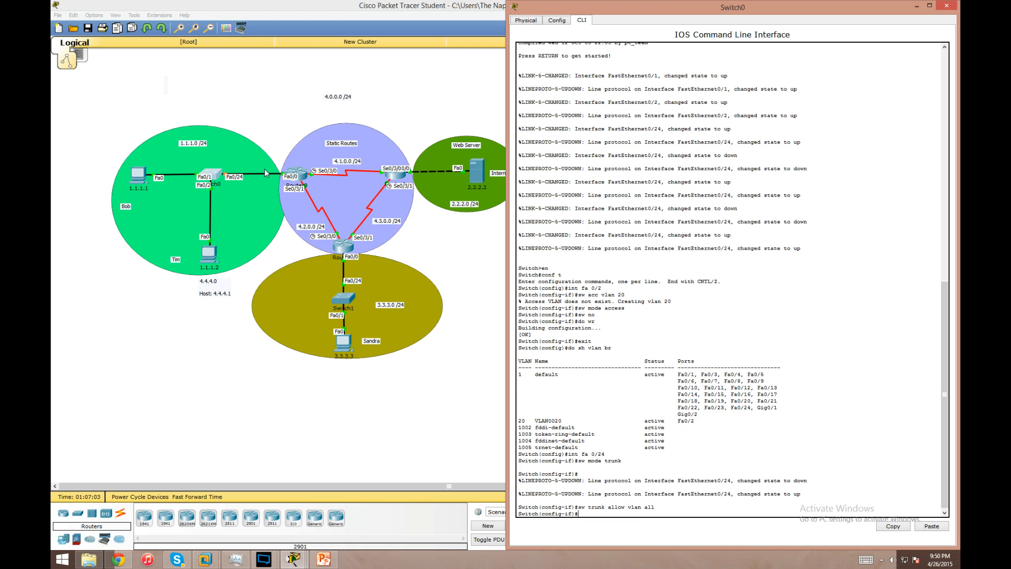
{"action": "type", "text": "ex"}
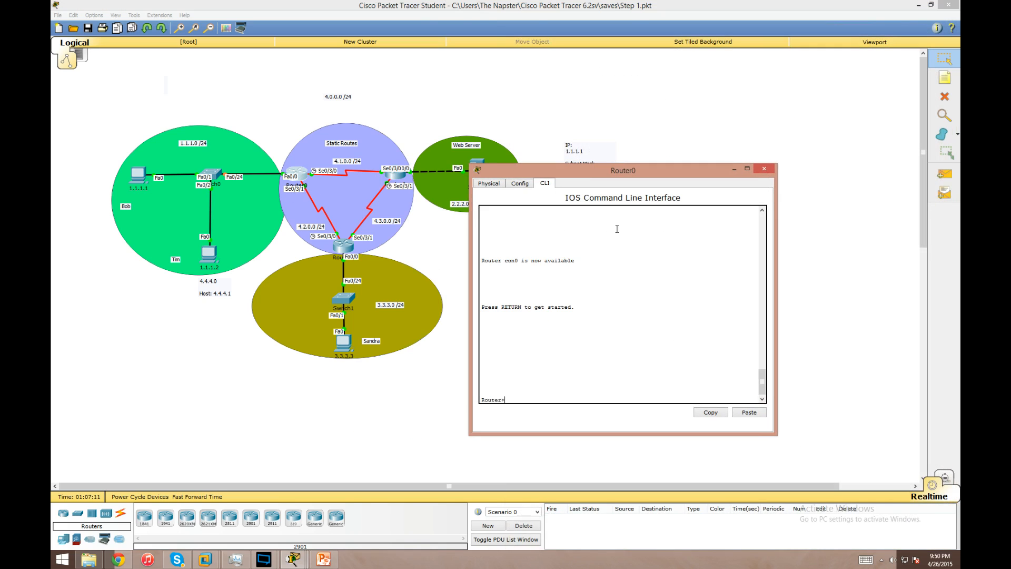
On Router0, check interface addresses and create subinterface Fa0/0.20
{"action": "type", "text": "conf t"}
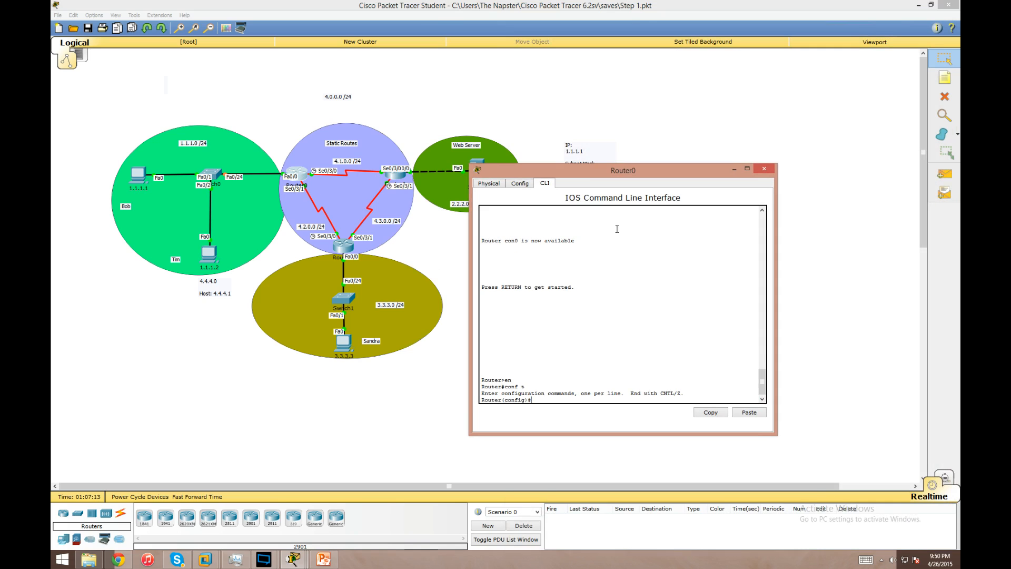
{"action": "type", "text": "do sh ip int br"}
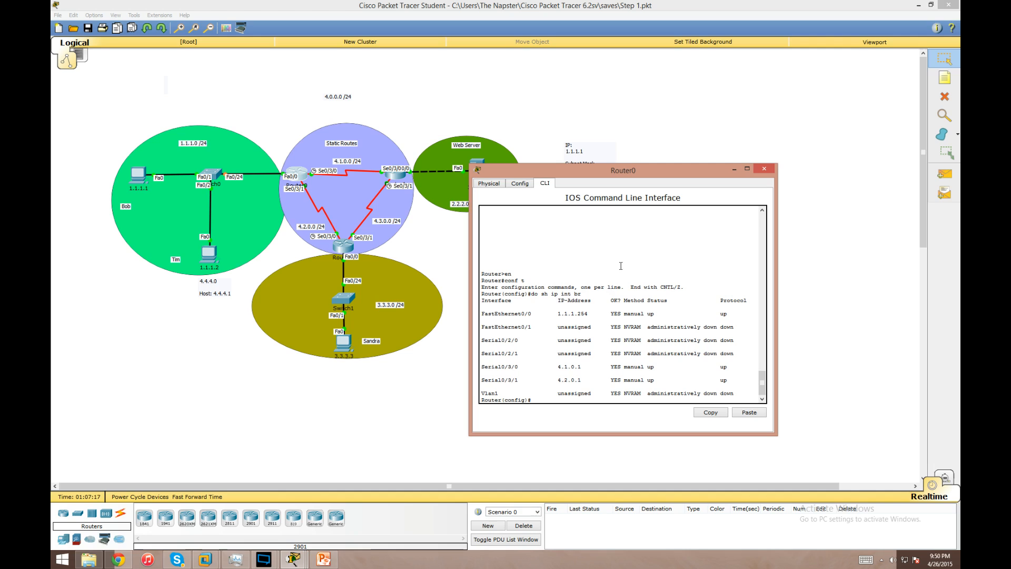
{"action": "double_click", "coordinate": [506, 313]}
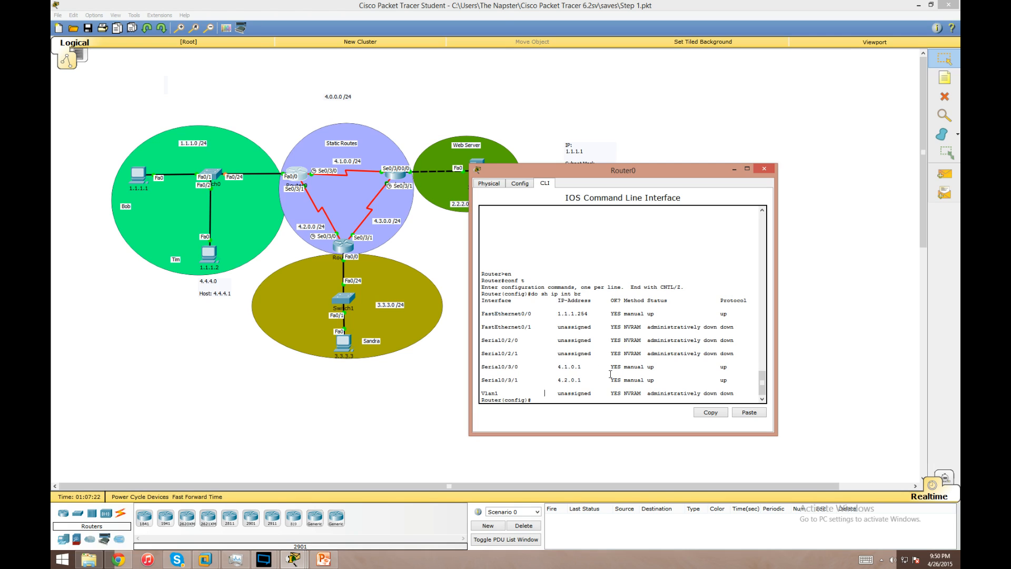
{"action": "type", "text": "int fa 0/0"}
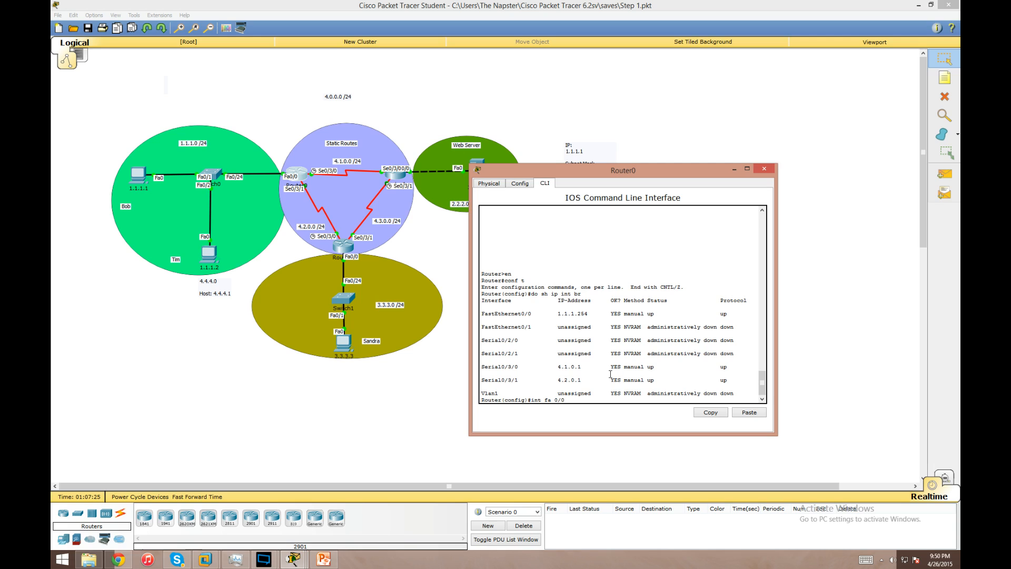
{"action": "type", "text": ".20"}
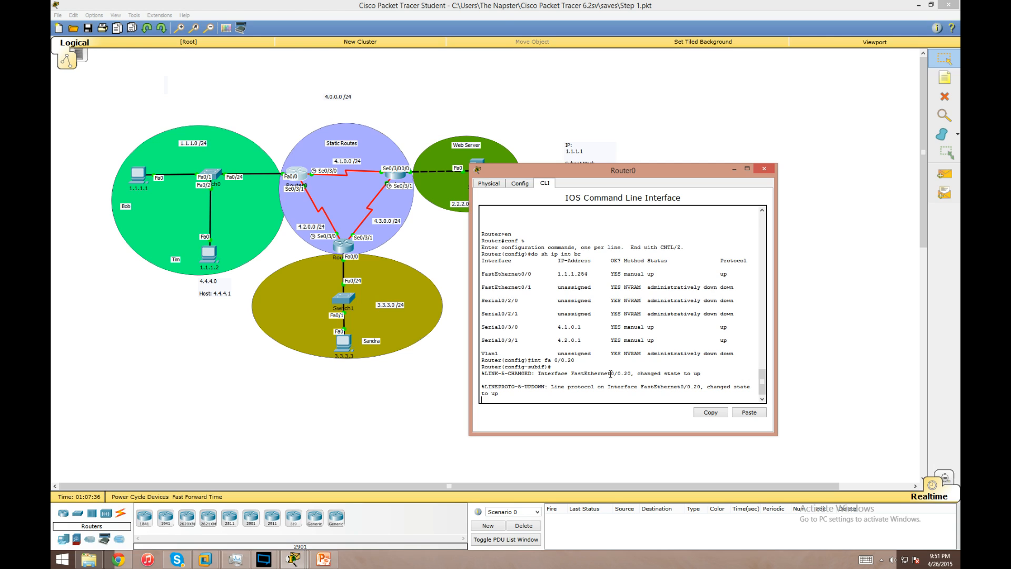
Try address 4.4.4.254 255.255.255.0 on Fa0/0.20, then set encapsulation dot1Q 20
{"action": "key", "text": "enter"}
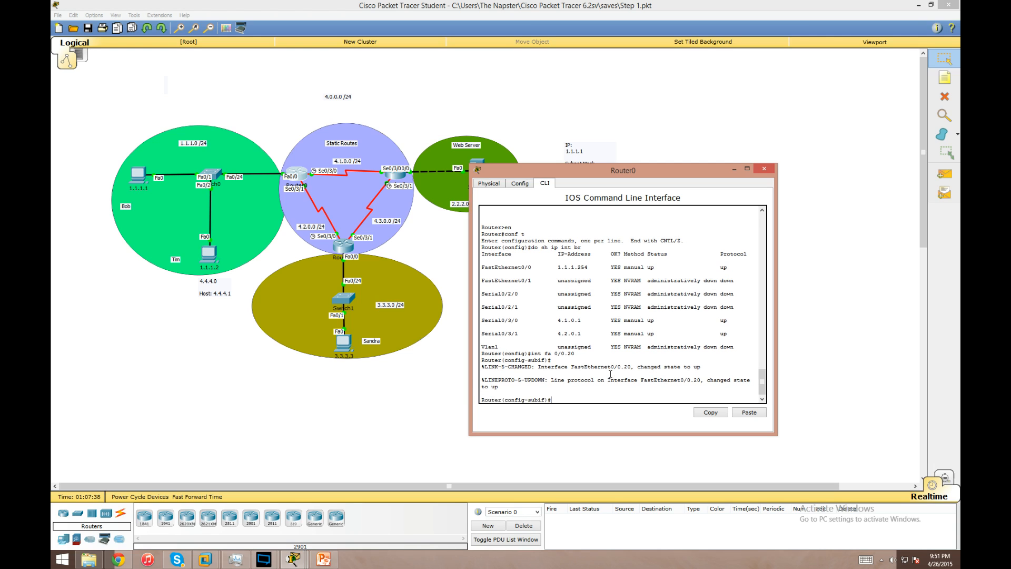
{"action": "type", "text": "ip add"}
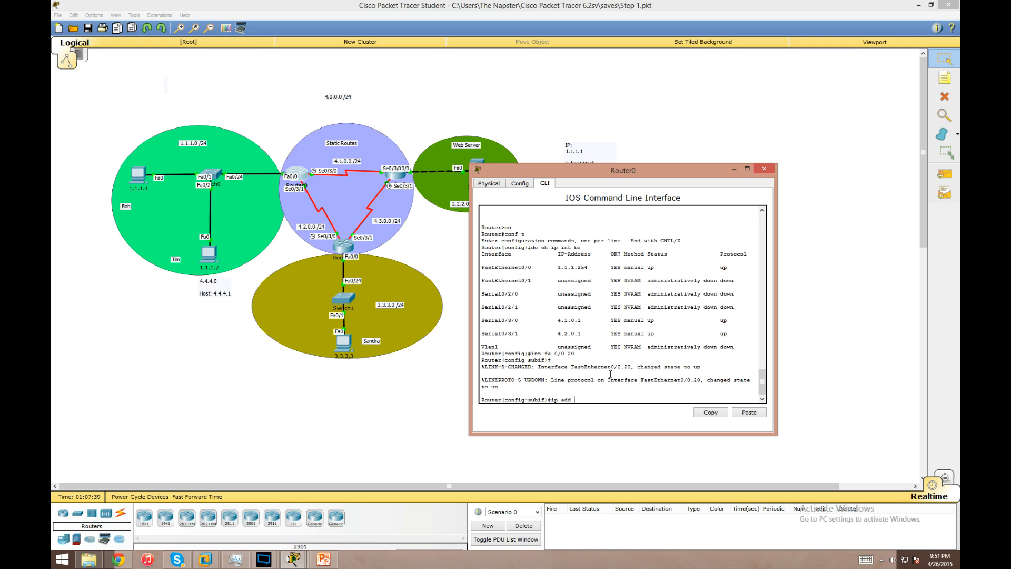
{"action": "type", "text": "4.4.4.254"}
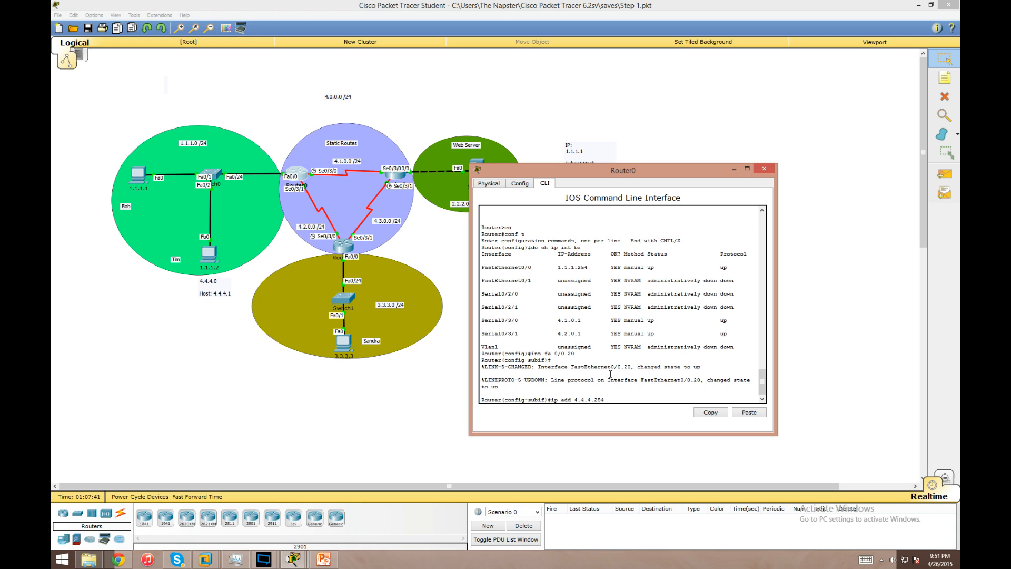
{"action": "type", "text": "255.255.255.0"}
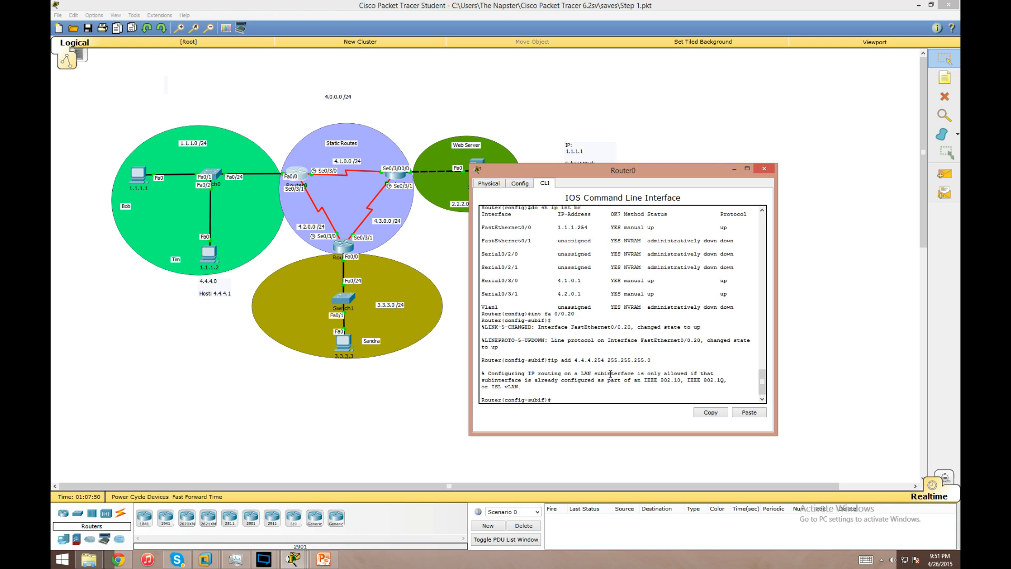
{"action": "type", "text": "ec"}
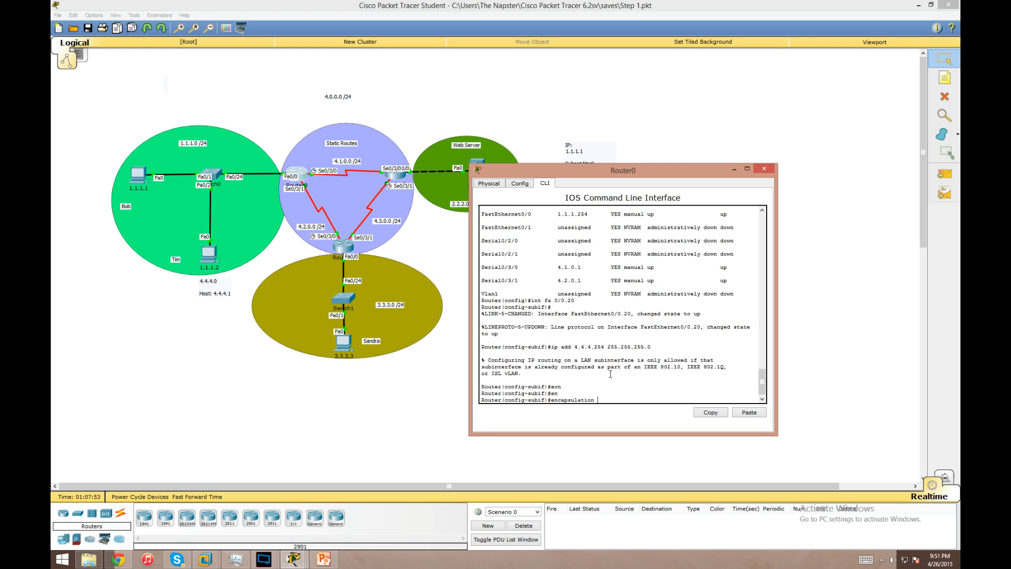
{"action": "type", "text": "dot1Q"}
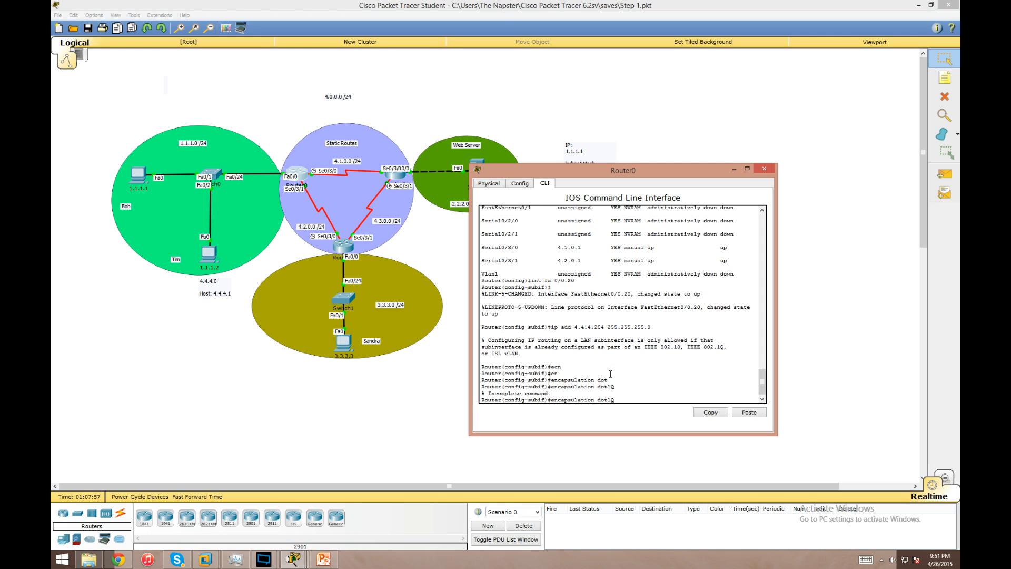
{"action": "type", "text": "20"}
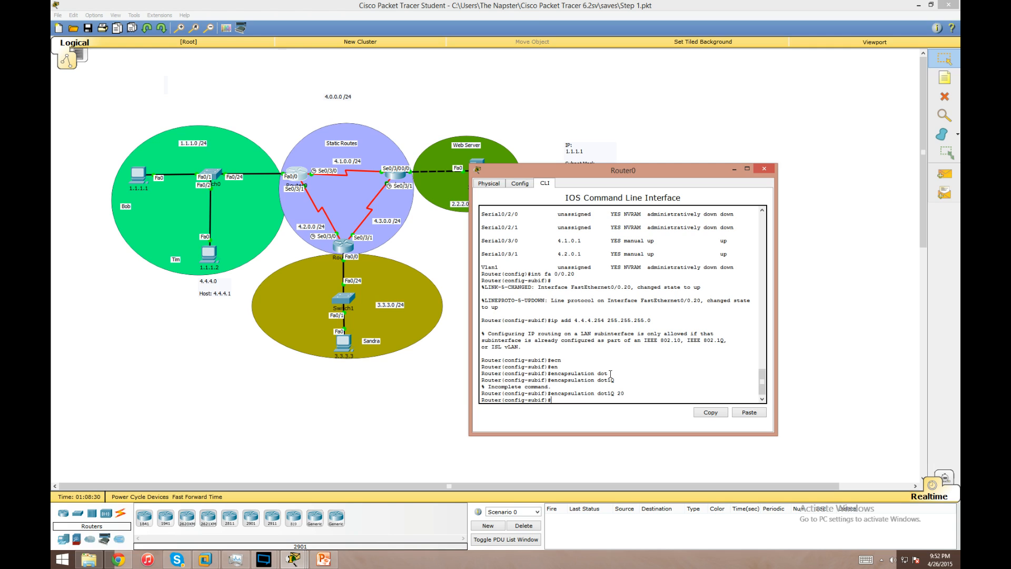
Re-enter Fa0/0.20 with dot1Q 20 encapsulation and address 4.4.4.254/24, and save the config
{"action": "type", "text": "exit"}
{"action": "type", "text": "do wr"}
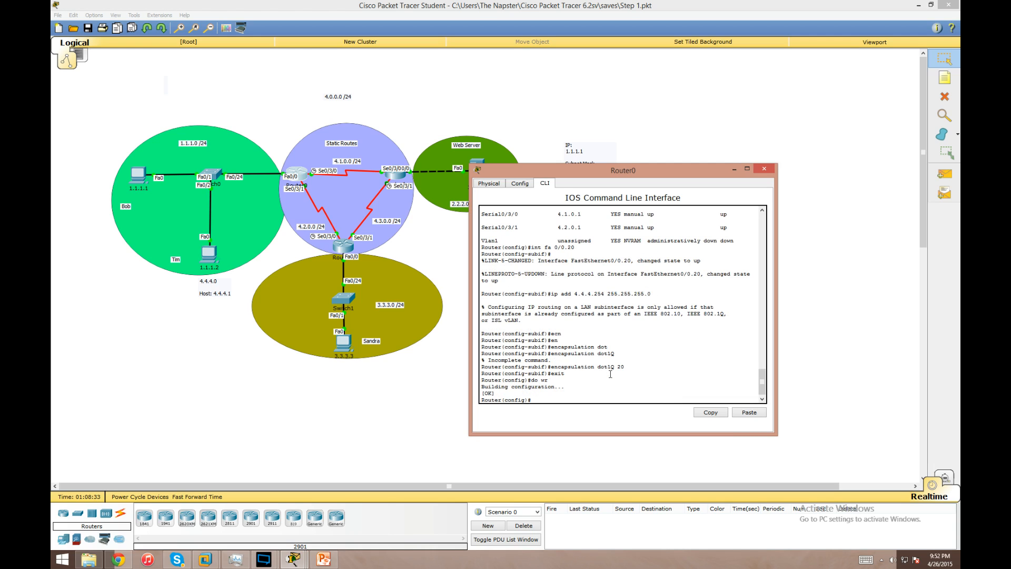
{"action": "type", "text": "int fa 0/"}
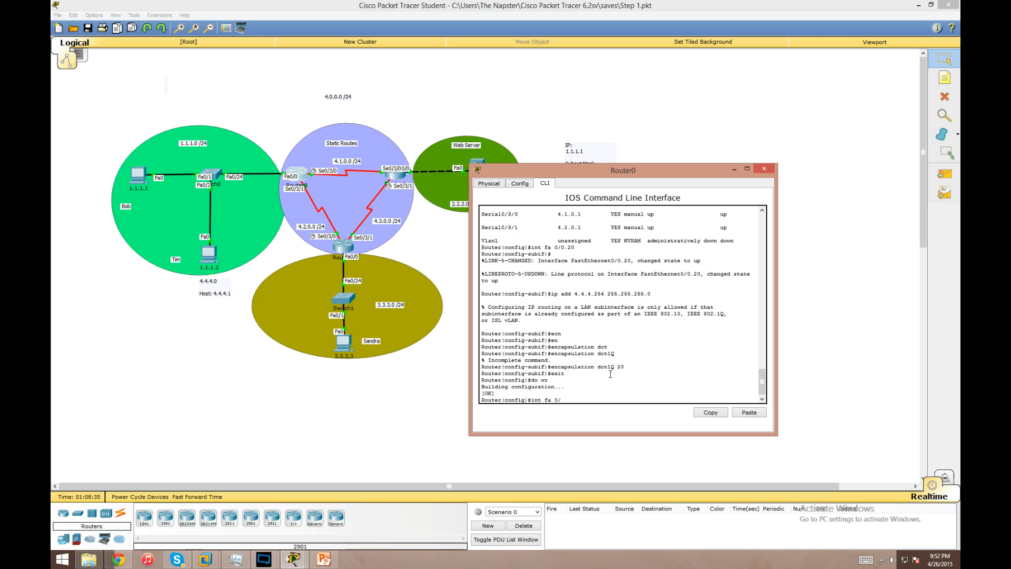
{"action": "type", "text": ".20"}
{"action": "type", "text": "ip add"}
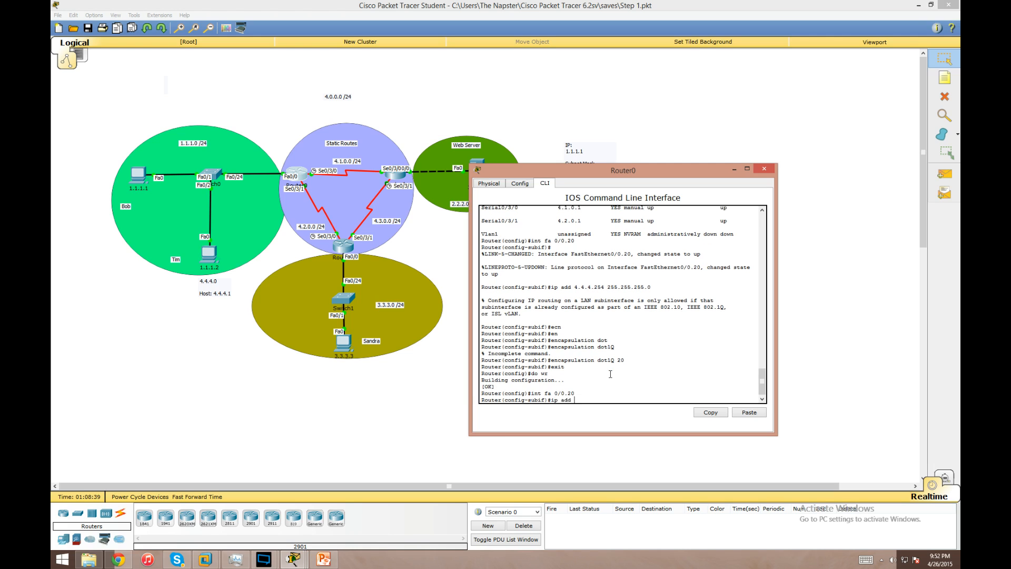
{"action": "type", "text": "encapsulation dot1Q 20"}
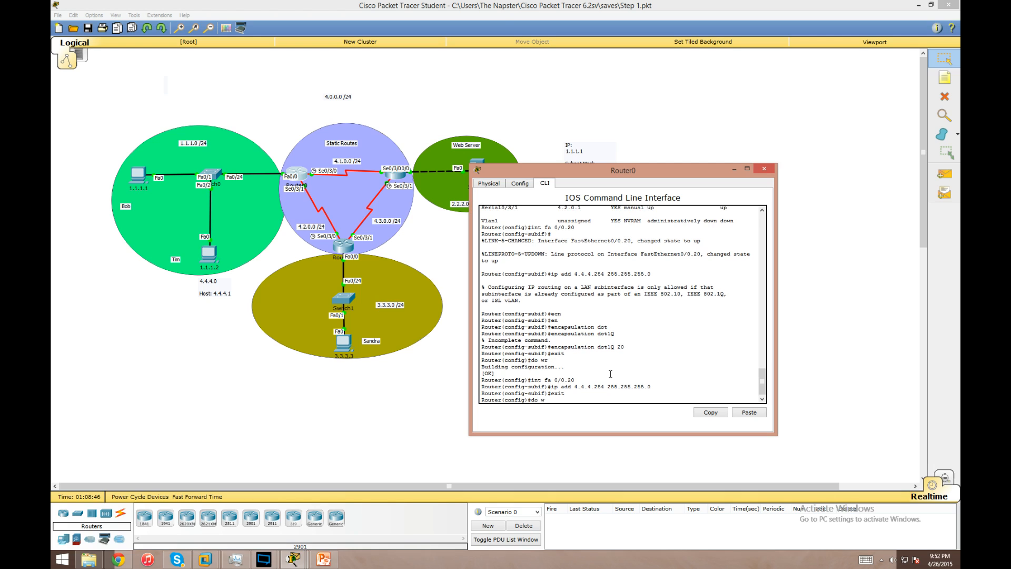
{"action": "key", "text": "Return"}
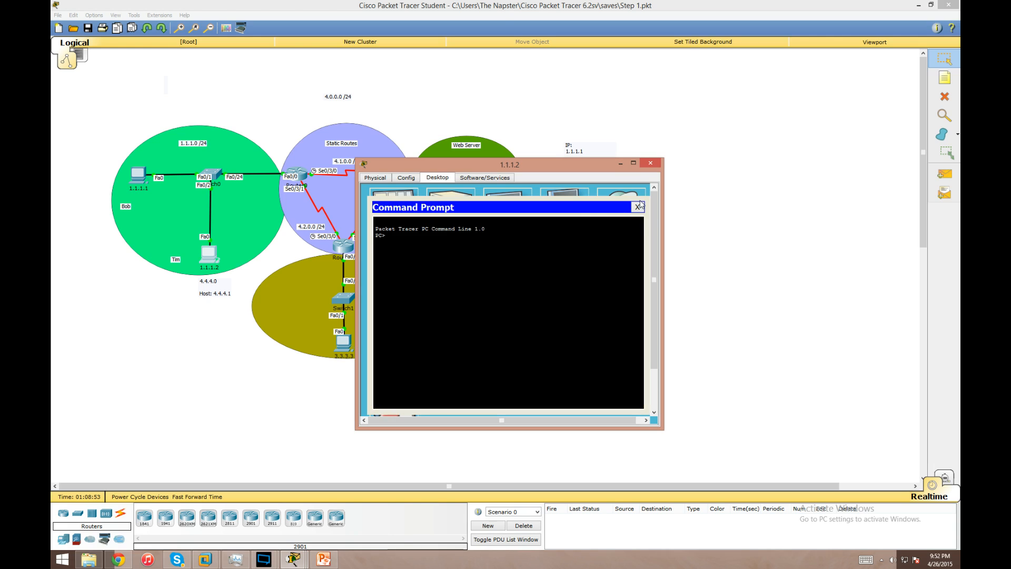
{"action": "type", "text": "ping 4.4.4.254"}
{"action": "type", "text": "ping 2.2.2.1"}
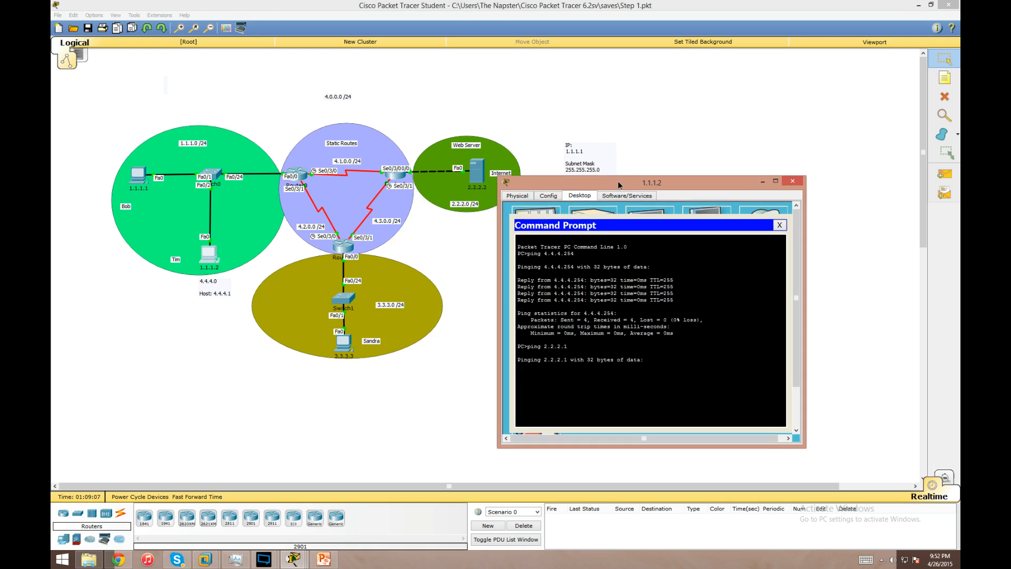
{"action": "left_click_drag", "start_coordinate": [651, 183], "coordinate": [687, 207]}
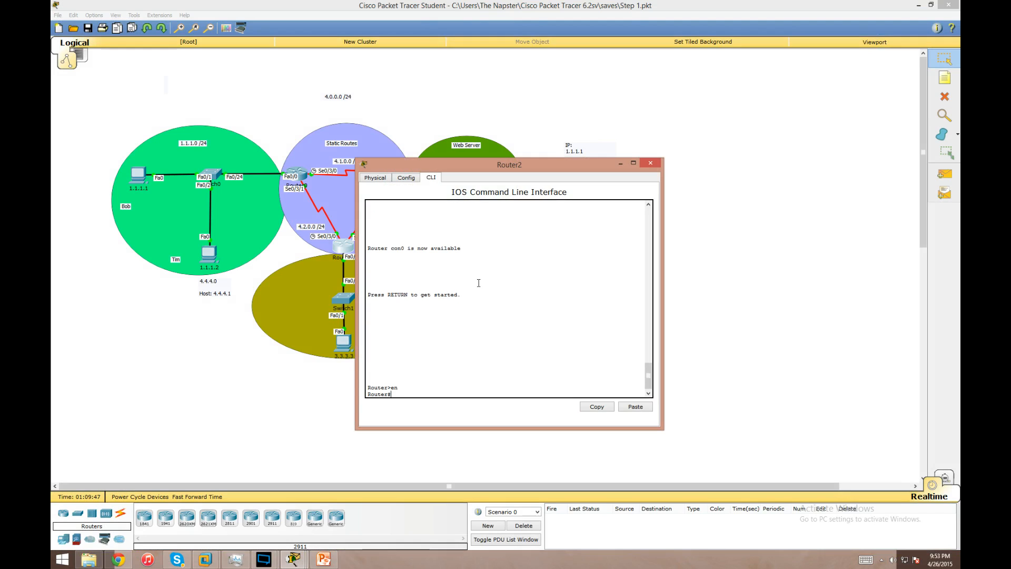
On Router2, add static route 4.4.4.0 255.255.255.0 via 4.2.0.1
{"action": "type", "text": "conf t"}
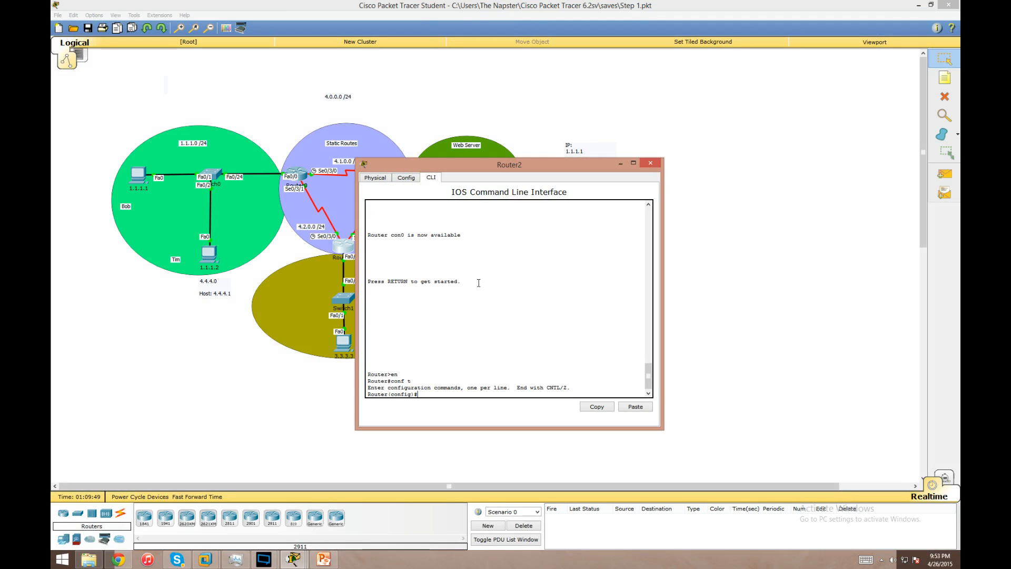
{"action": "type", "text": "ip route 4.4"}
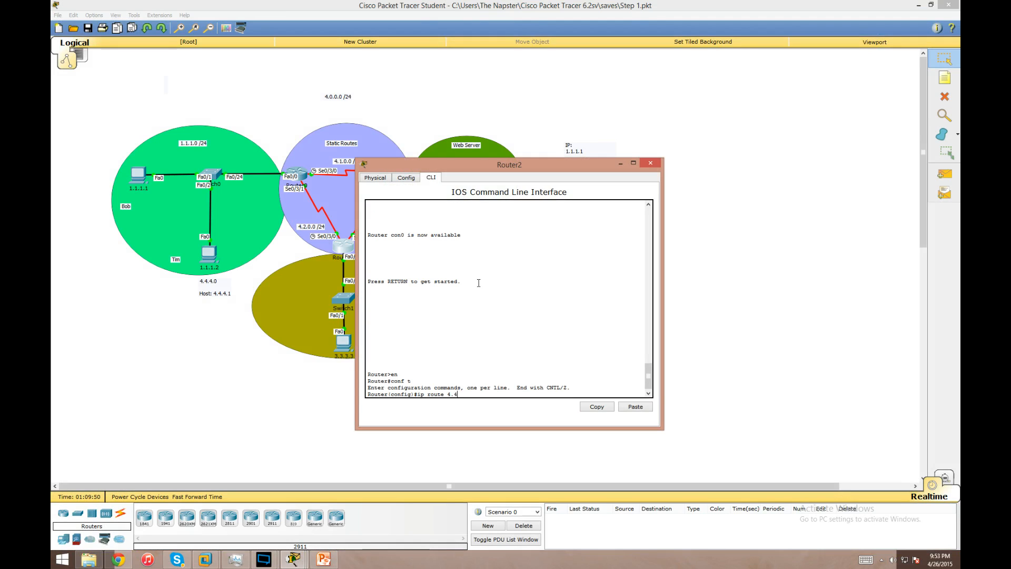
{"action": "type", "text": "4.0 255.255.2"}
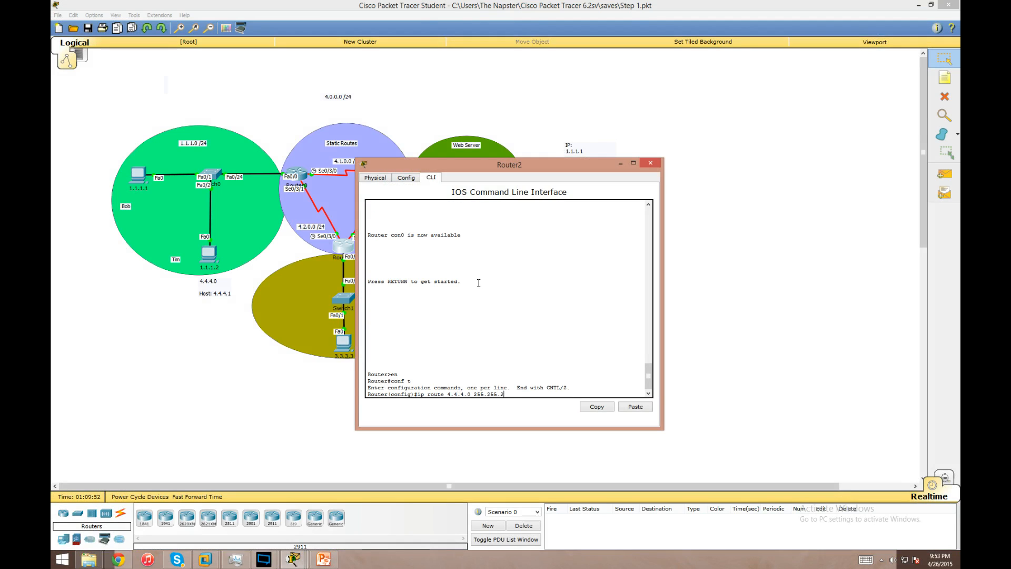
{"action": "type", "text": "55.0"}
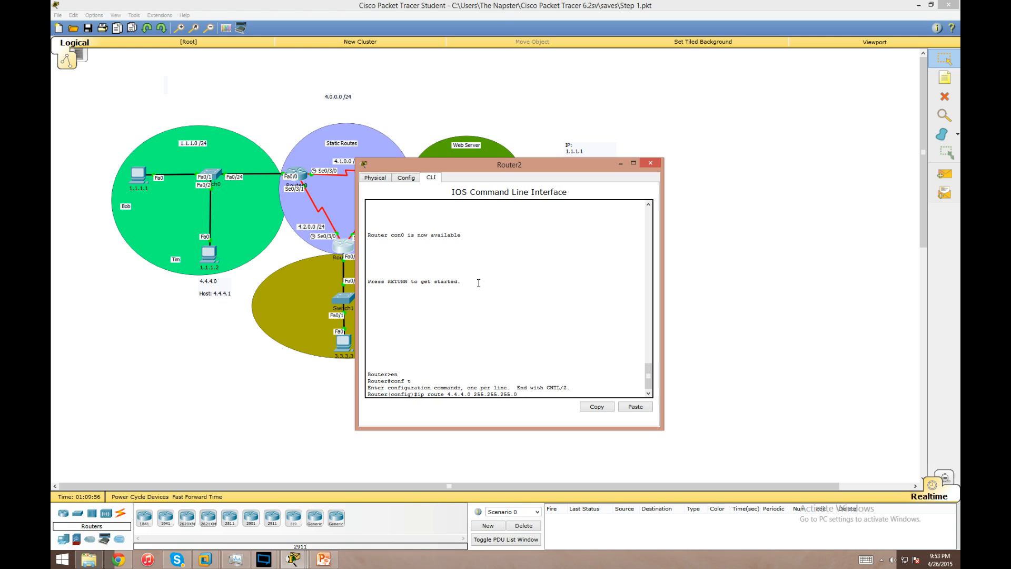
{"action": "type", "text": "4.2.0.1"}
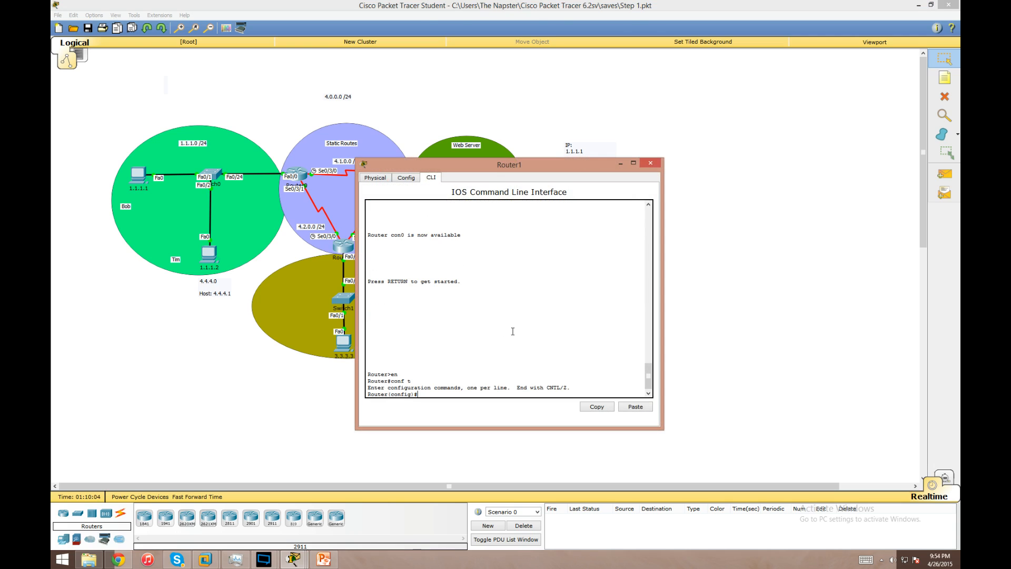
Add static route 4.4.4.0 255.255.255.0 via serial 0/3/0 on Router1
{"action": "type", "text": "ip route"}
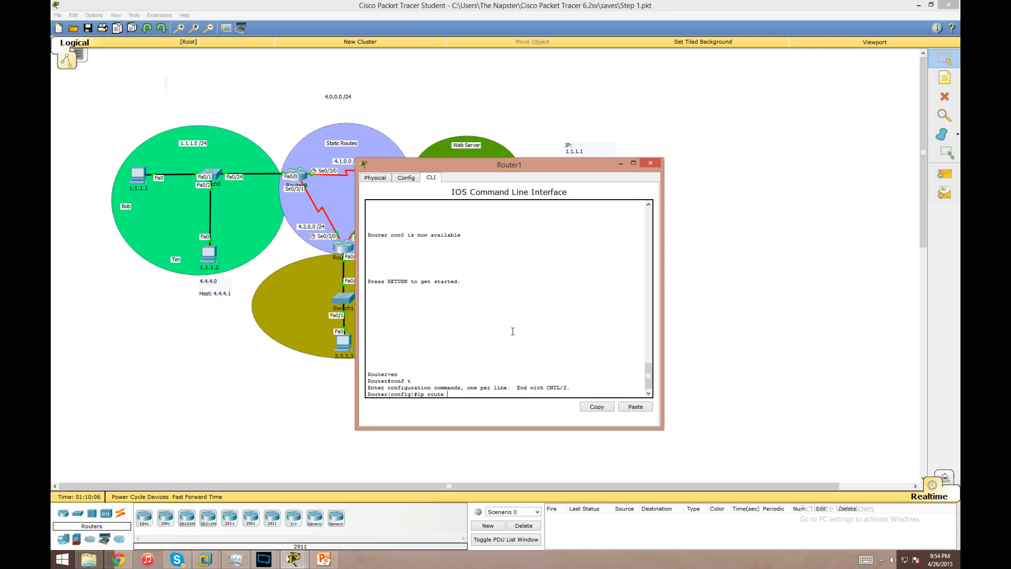
{"action": "type", "text": "4.4.4.0"}
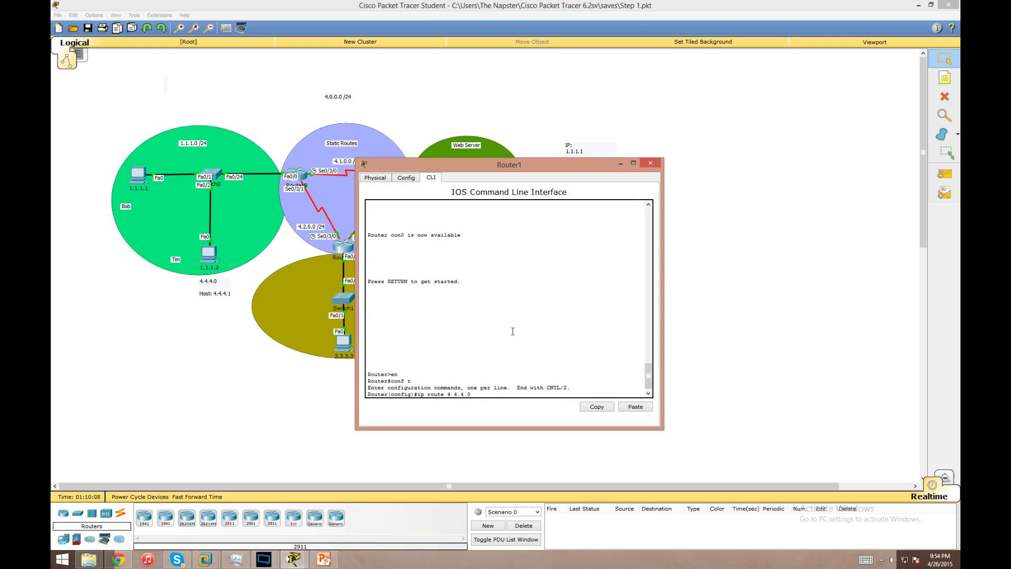
{"action": "type", "text": "255.255.255.0"}
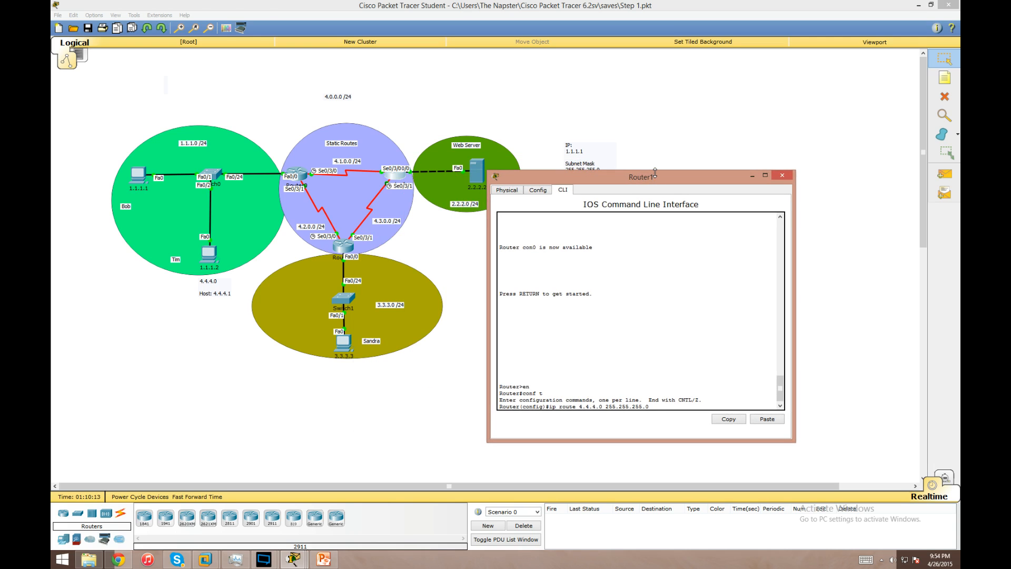
{"action": "type", "text": "ser 0/3/0"}
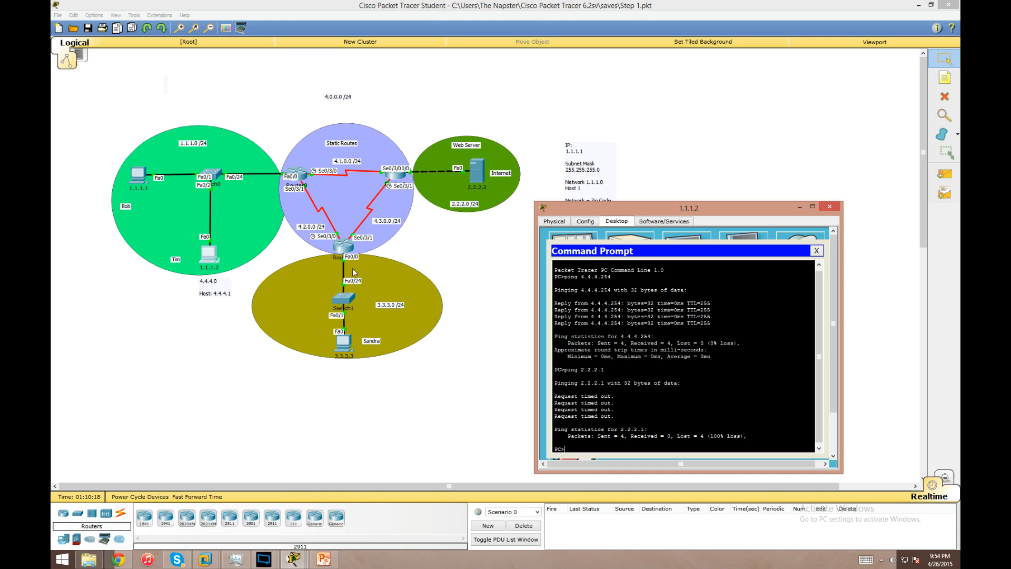
Ping 2.2.2.1 from PC 1.1.1.2, confirm replies, and close the PC window
{"action": "type", "text": "ping 2.2.2.1"}
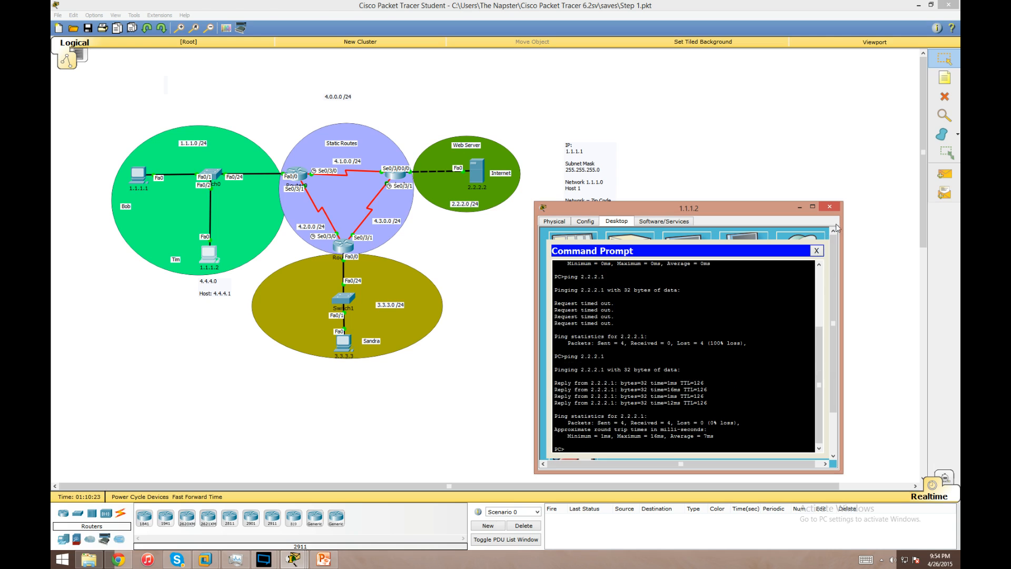
{"action": "left_click", "coordinate": [829, 206]}
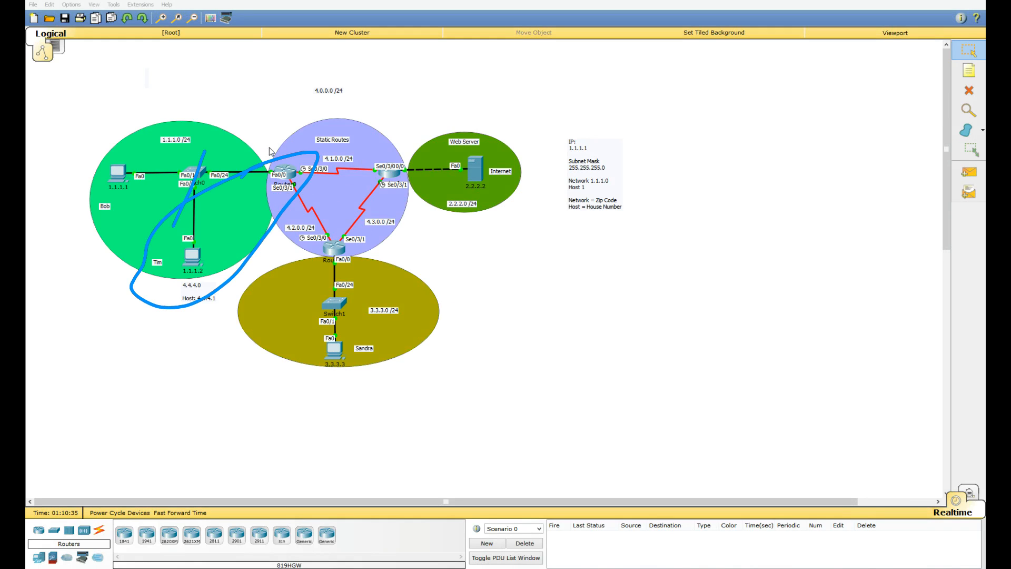
{"action": "mouse_move", "coordinate": [325, 143]}
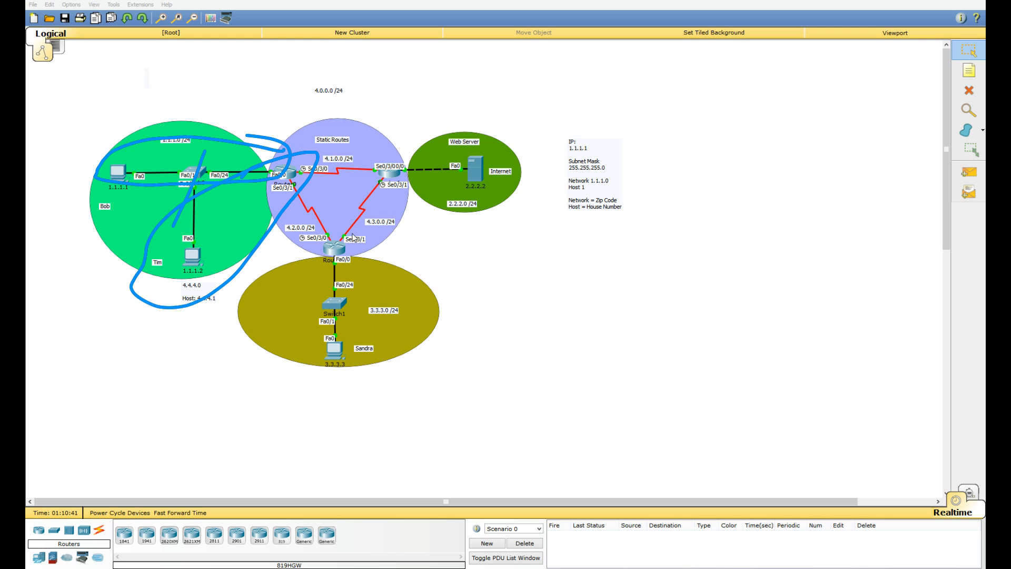
{"action": "mouse_move", "coordinate": [343, 151]}
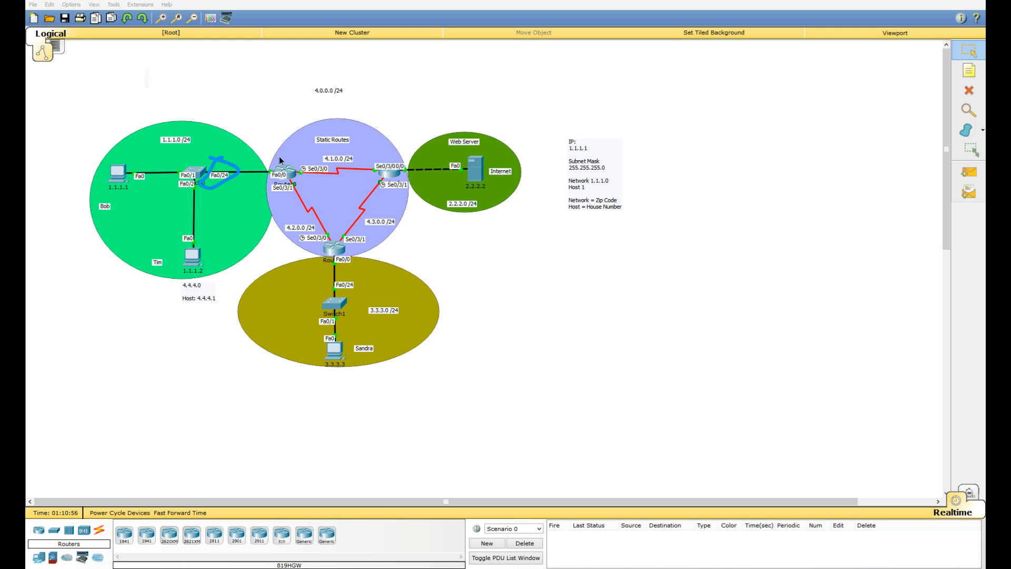
{"action": "left_click_drag", "start_coordinate": [170, 176], "coordinate": [83, 187]}
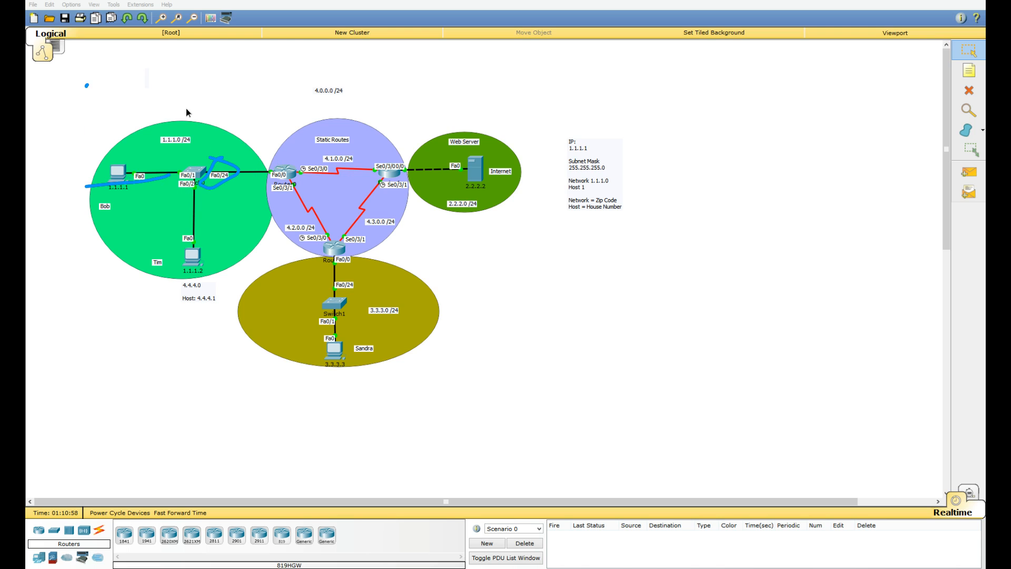
{"action": "left_click_drag", "start_coordinate": [84, 87], "coordinate": [76, 158]}
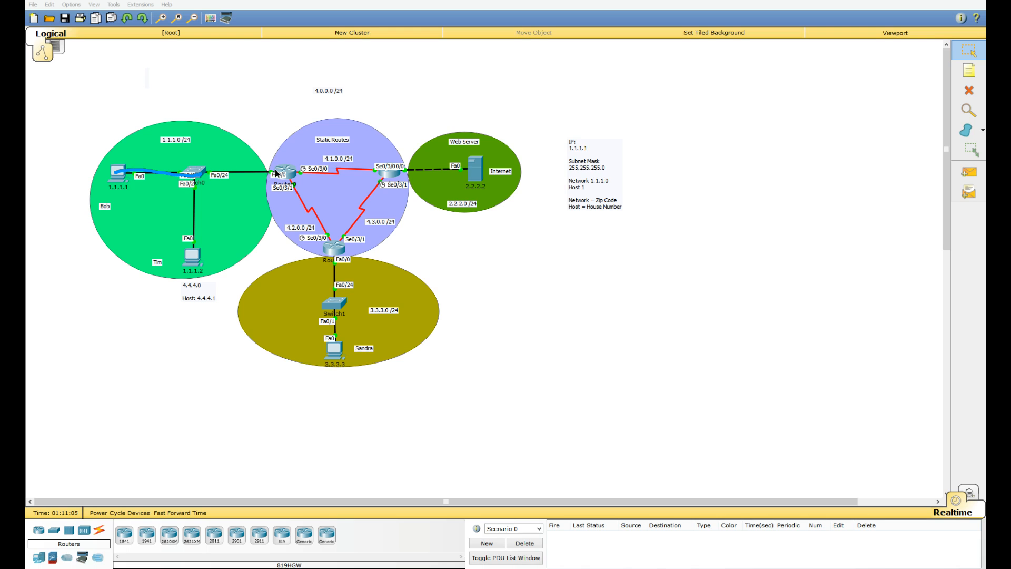
{"action": "mouse_move", "coordinate": [324, 168]}
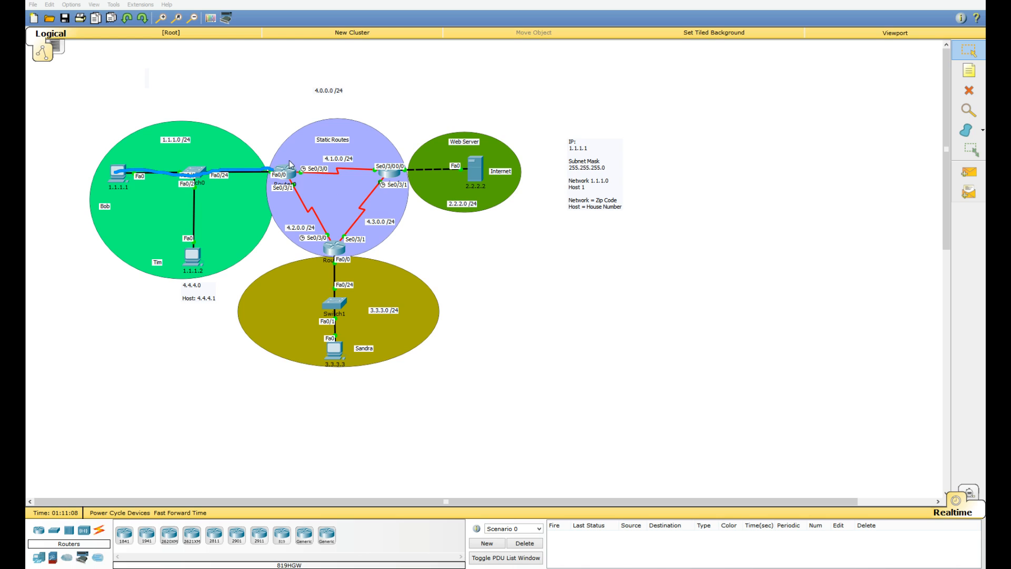
{"action": "mouse_move", "coordinate": [284, 161]}
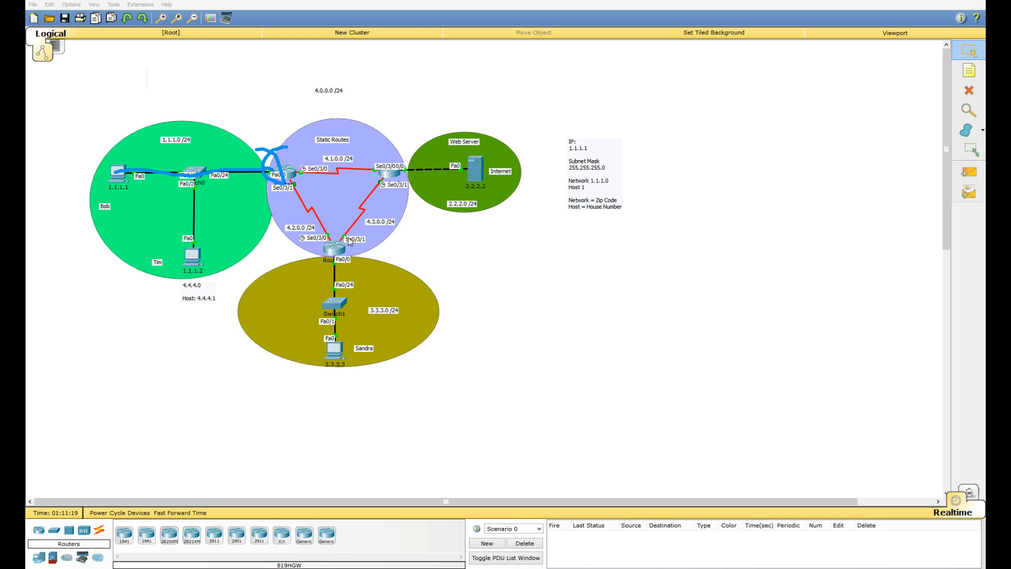
{"action": "mouse_move", "coordinate": [409, 276]}
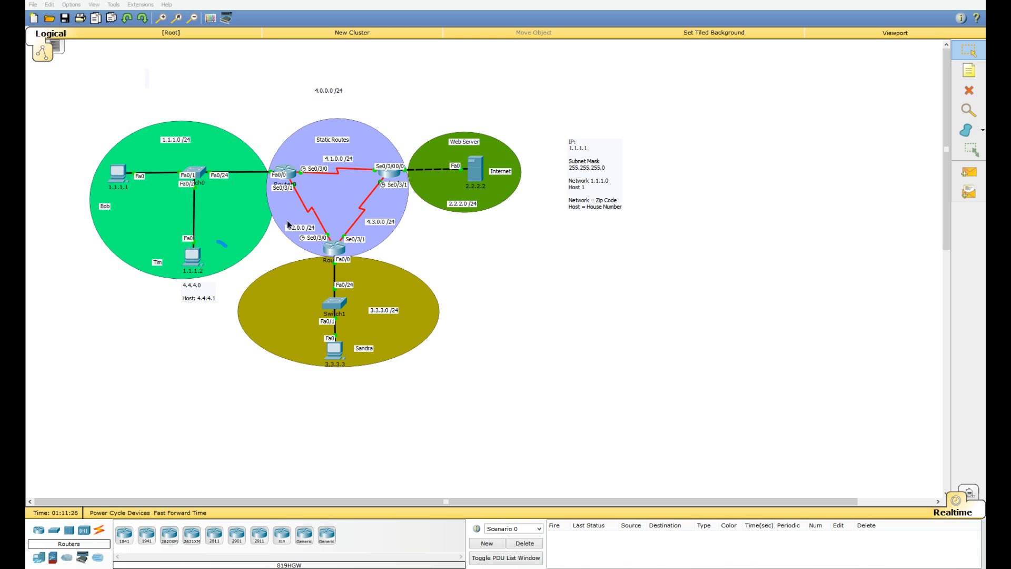
{"action": "left_click_drag", "start_coordinate": [219, 242], "coordinate": [165, 284]}
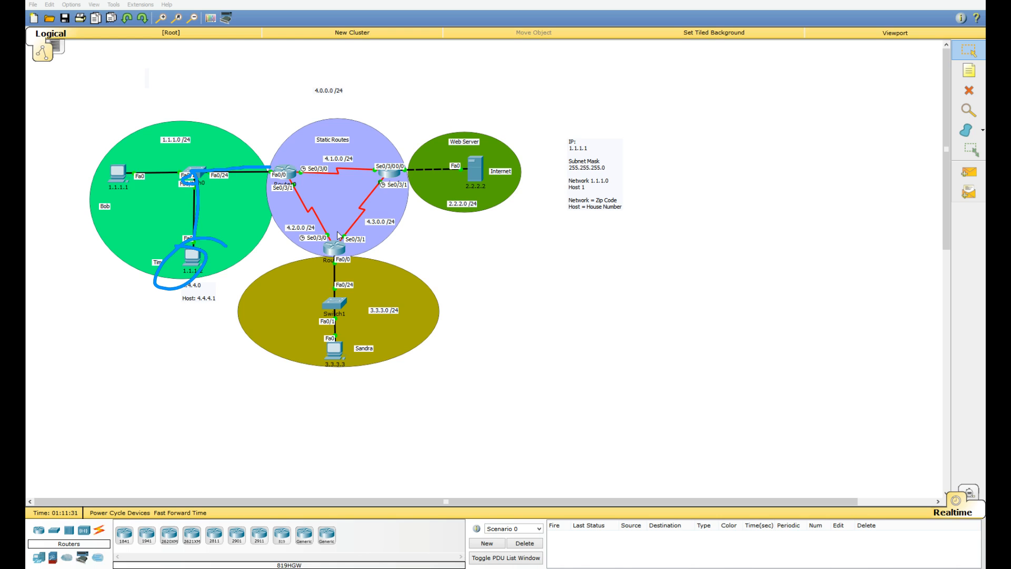
{"action": "mouse_move", "coordinate": [311, 174]}
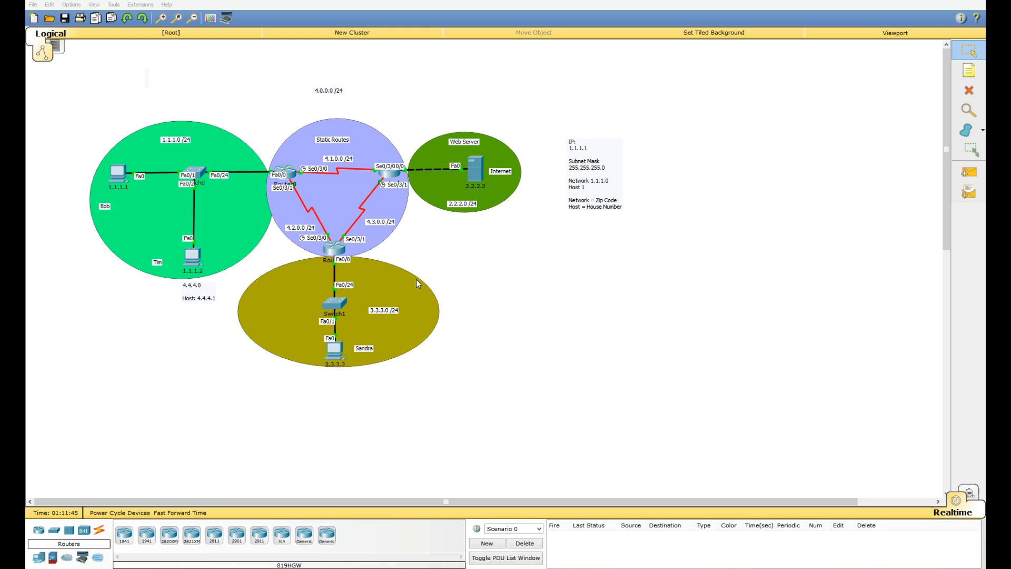
{"action": "mouse_move", "coordinate": [221, 35]}
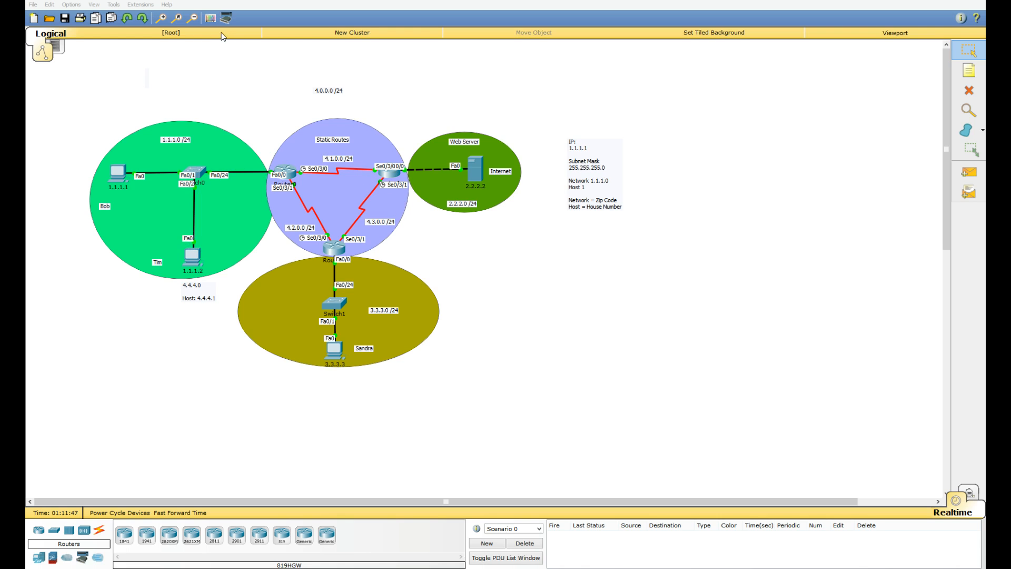
{"action": "mouse_move", "coordinate": [225, 34]}
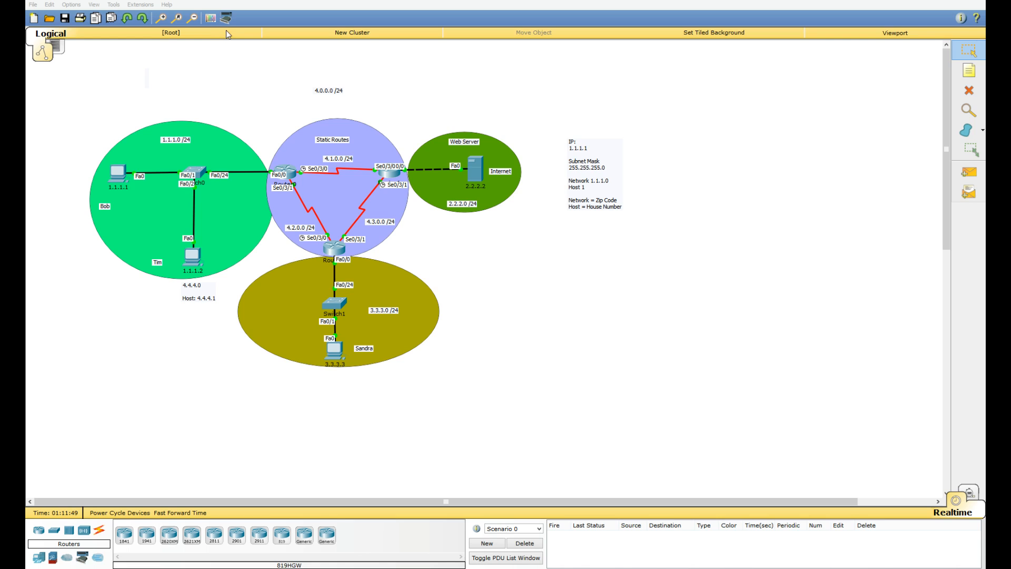
{"action": "mouse_move", "coordinate": [437, 160]}
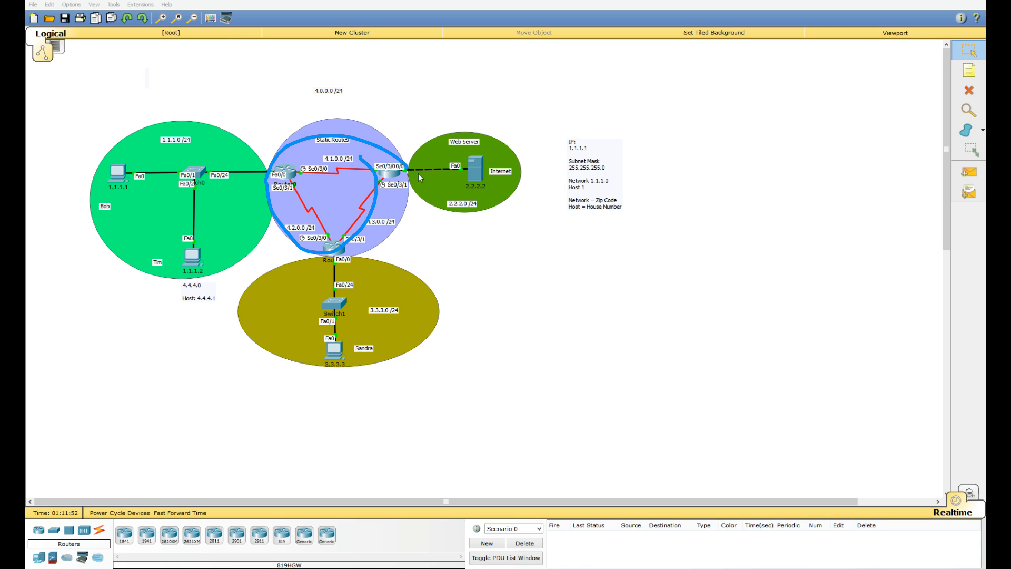
{"action": "mouse_move", "coordinate": [452, 195]}
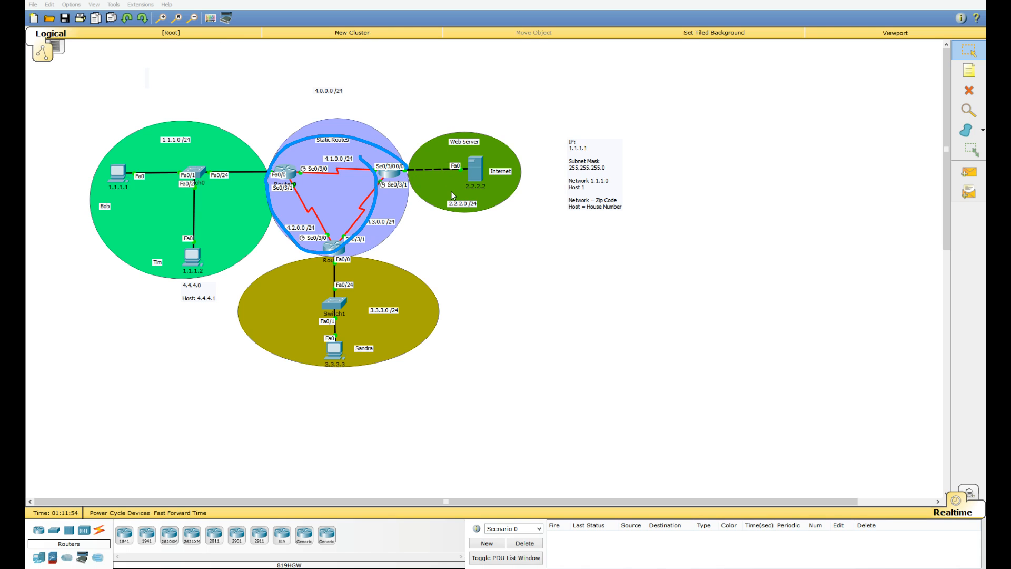
{"action": "mouse_move", "coordinate": [523, 242]}
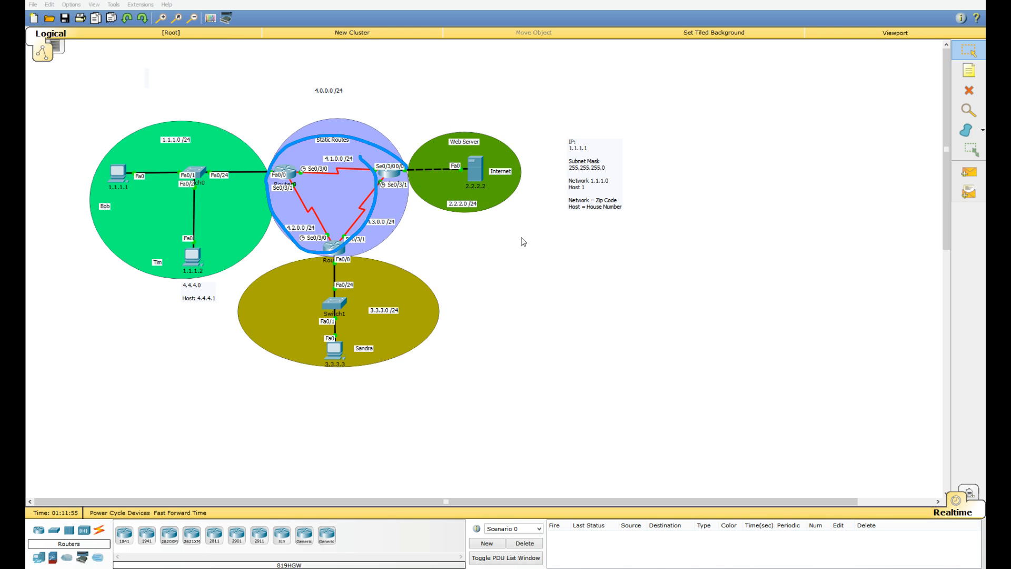